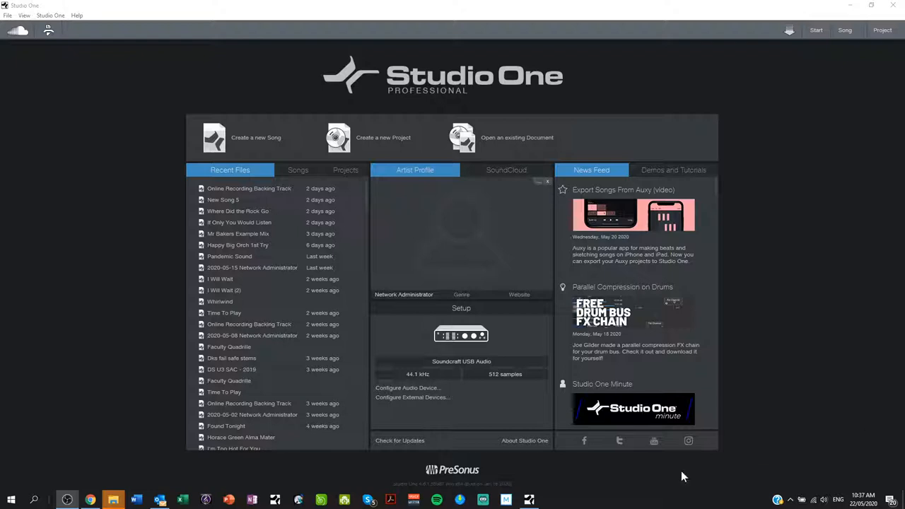
pyautogui.moveTo(256, 137)
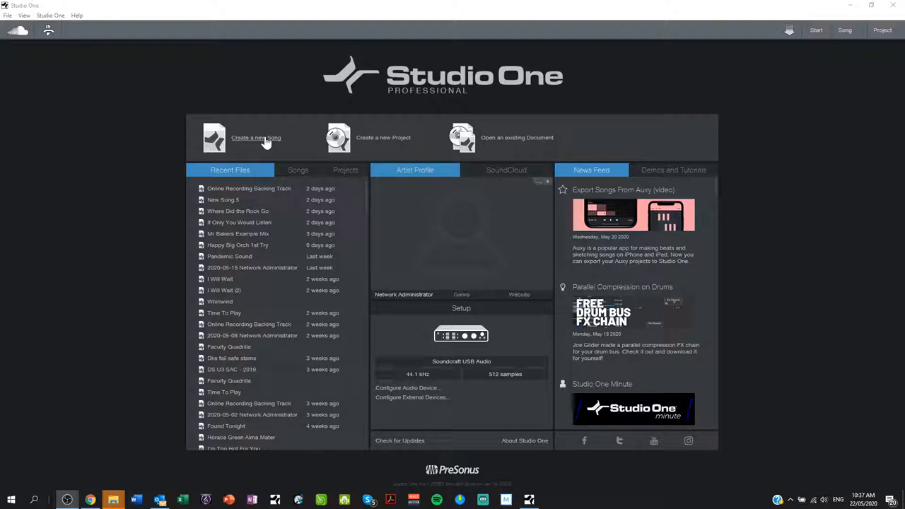
# Start creating a new song from the Start page
pyautogui.click(256, 137)
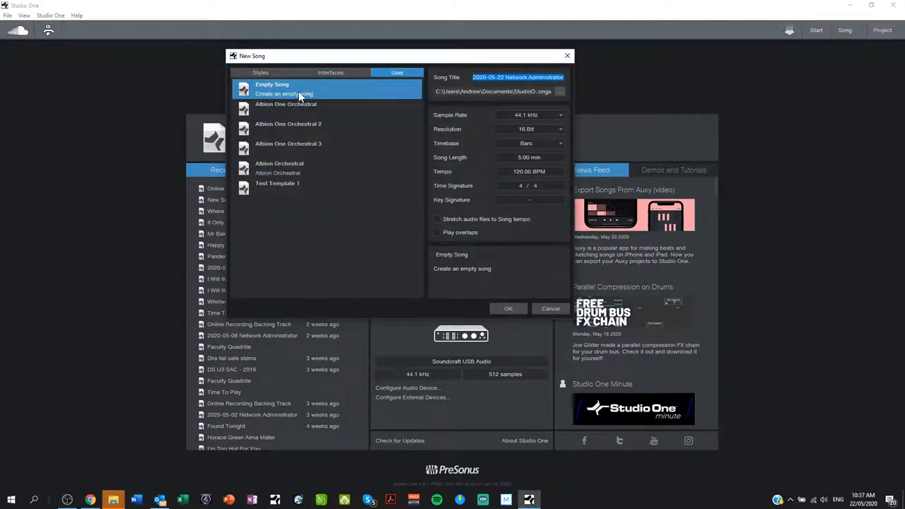
# Create the song from the Empty Song template
pyautogui.click(510, 308)
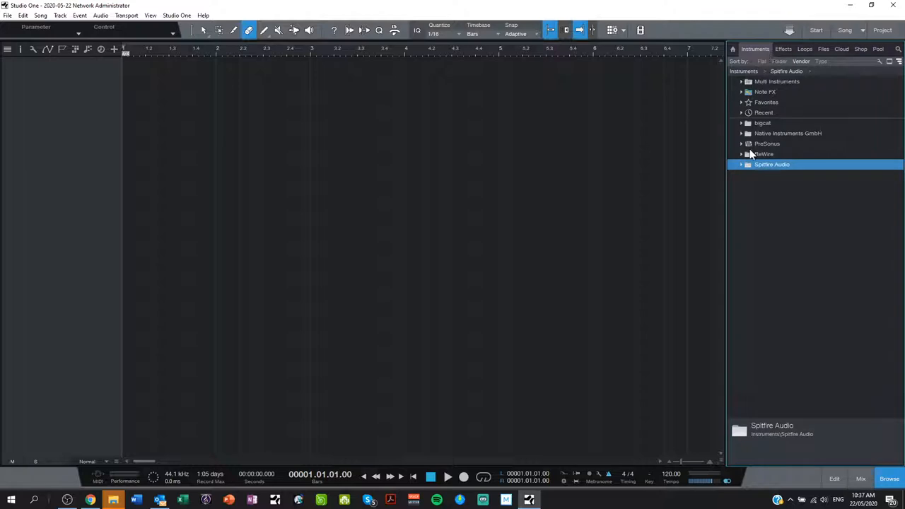
# Browse Instruments > PreSonus > Impact to reveal the drum kit presets
pyautogui.click(733, 48)
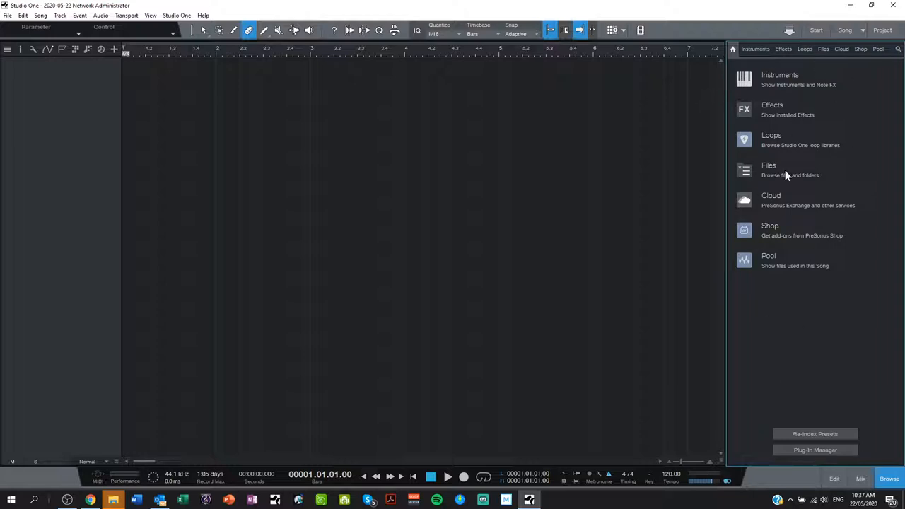
pyautogui.moveTo(781, 78)
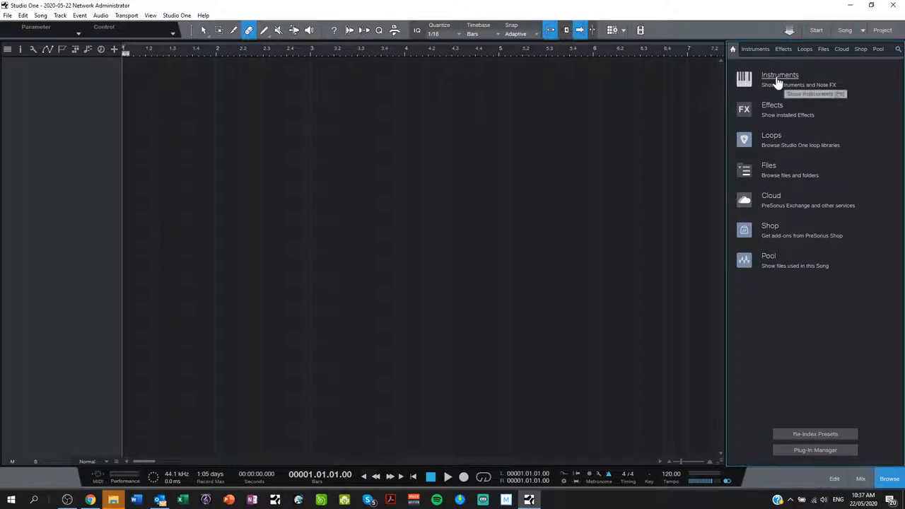
pyautogui.click(781, 75)
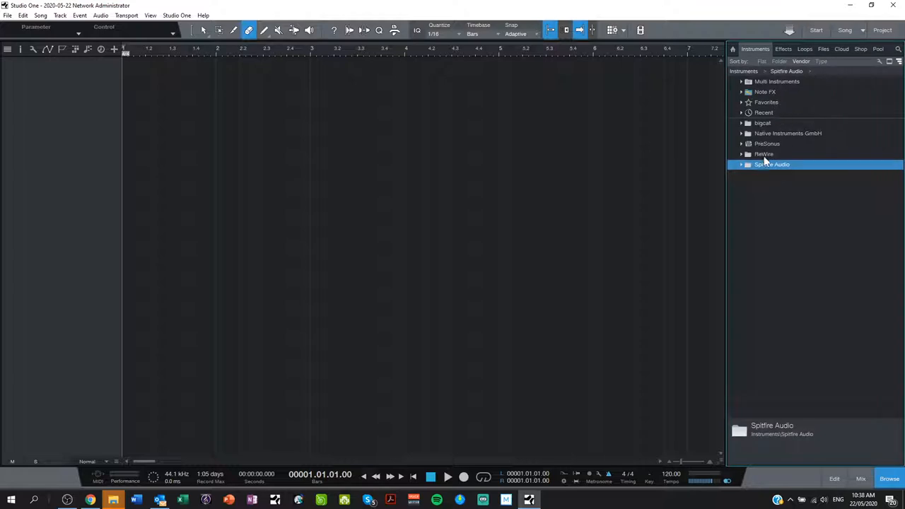
pyautogui.click(767, 144)
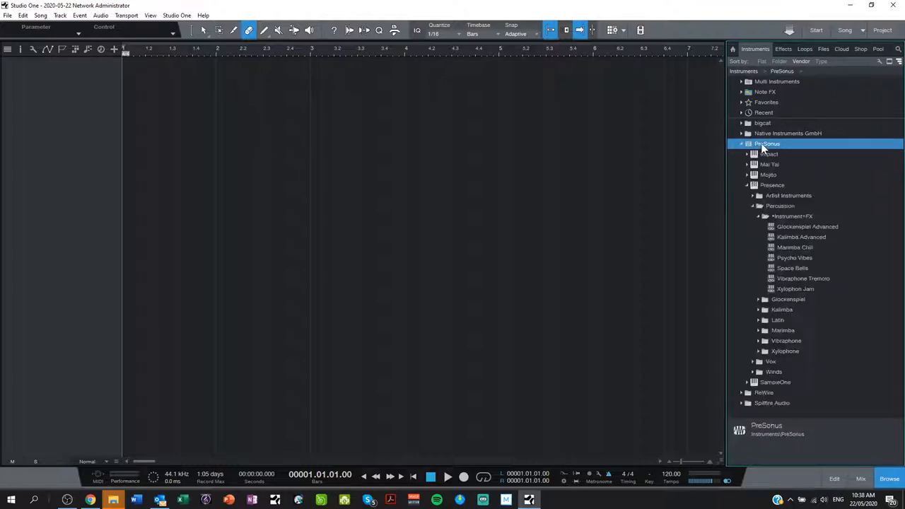
pyautogui.click(742, 144)
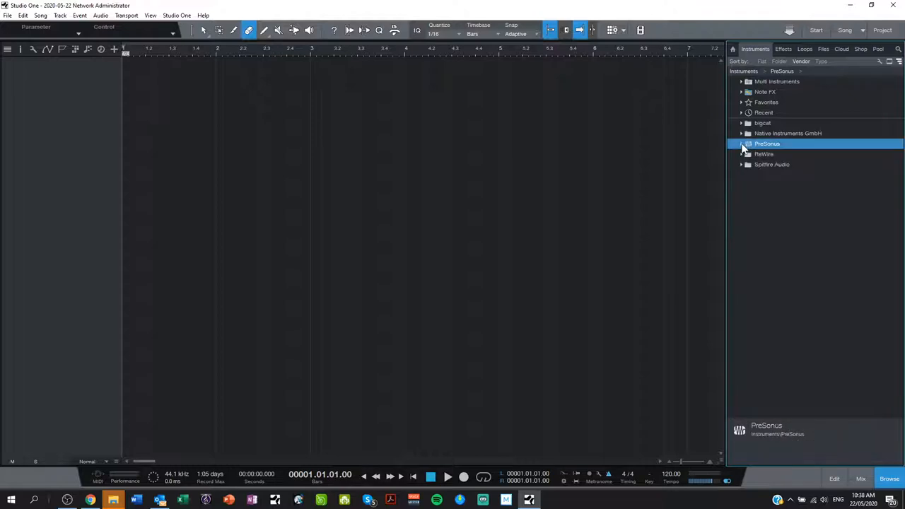
pyautogui.click(742, 144)
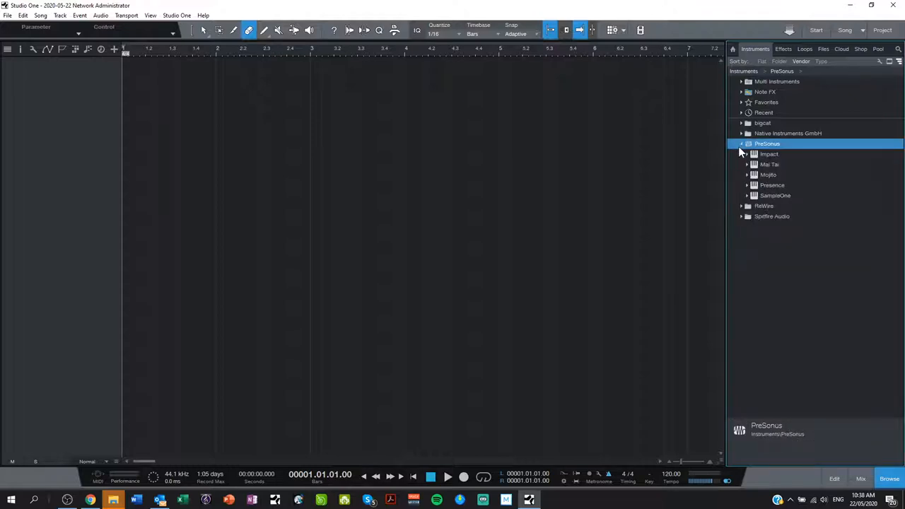
pyautogui.moveTo(745, 150)
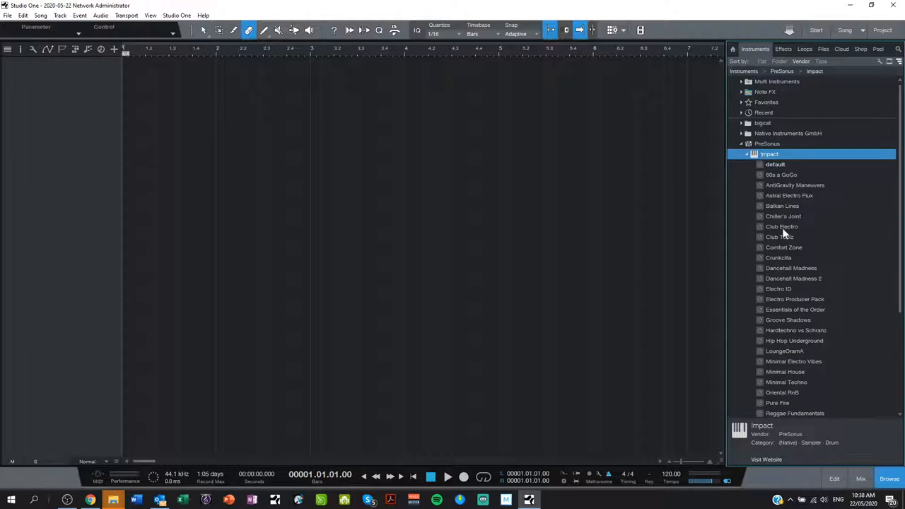
pyautogui.scroll(-3)
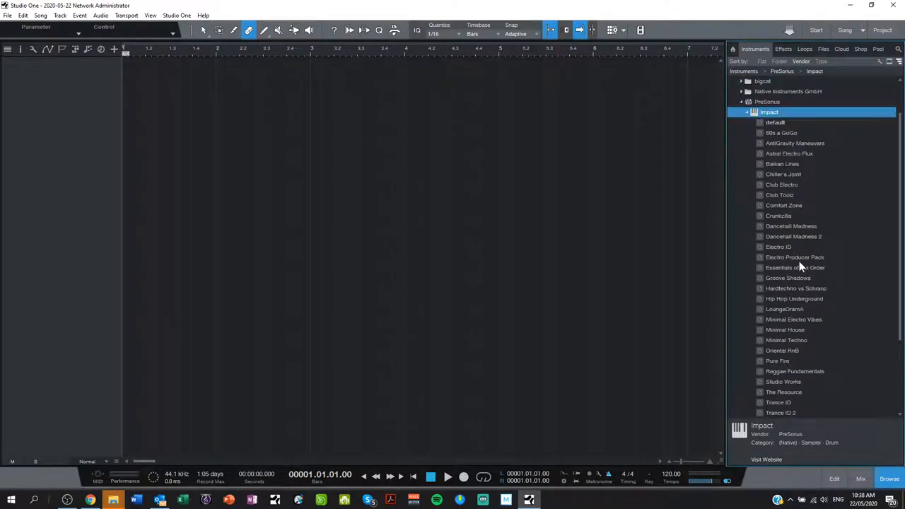
# Add the Electro Producer Pack kit as a new Impact XT instrument track
pyautogui.click(795, 258)
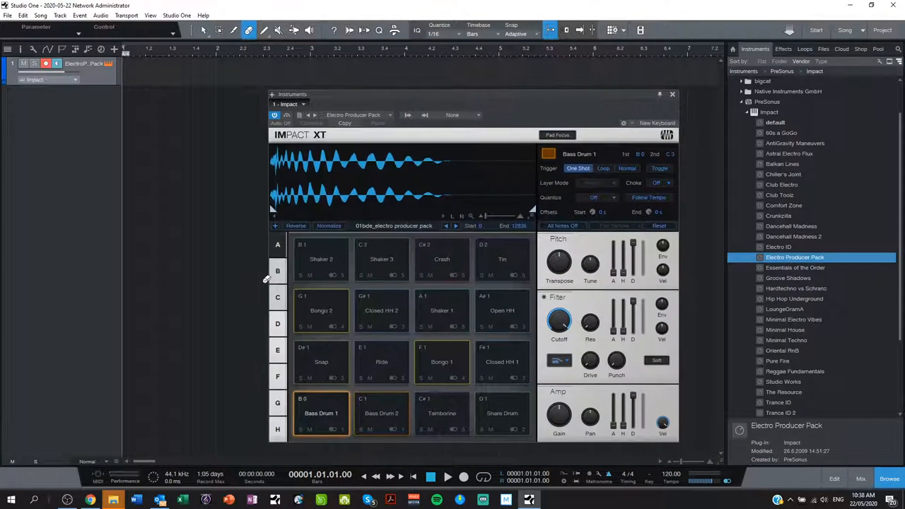
pyautogui.moveTo(550, 346)
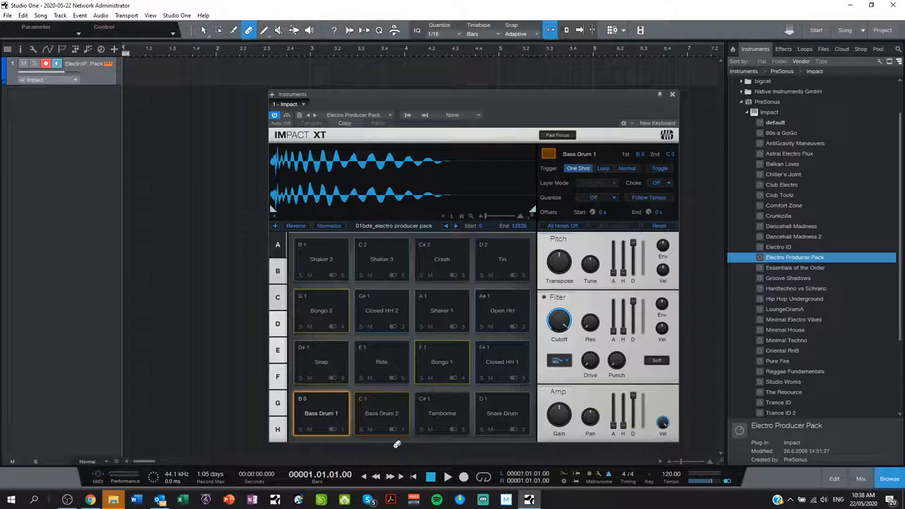
pyautogui.moveTo(524, 295)
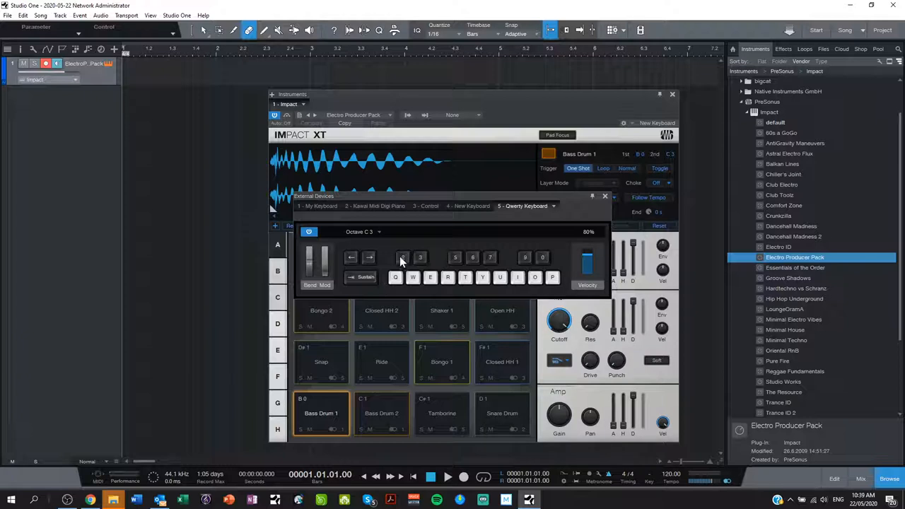
pyautogui.moveTo(512, 264)
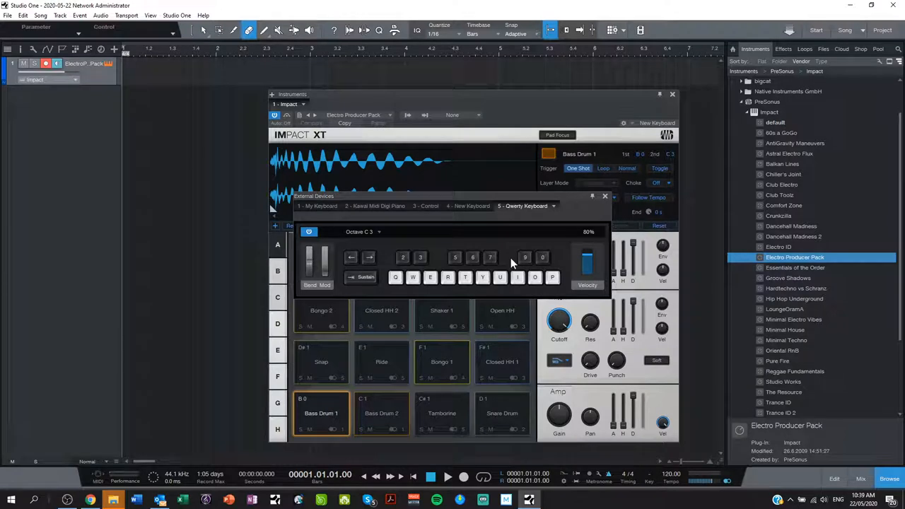
pyautogui.moveTo(403, 260)
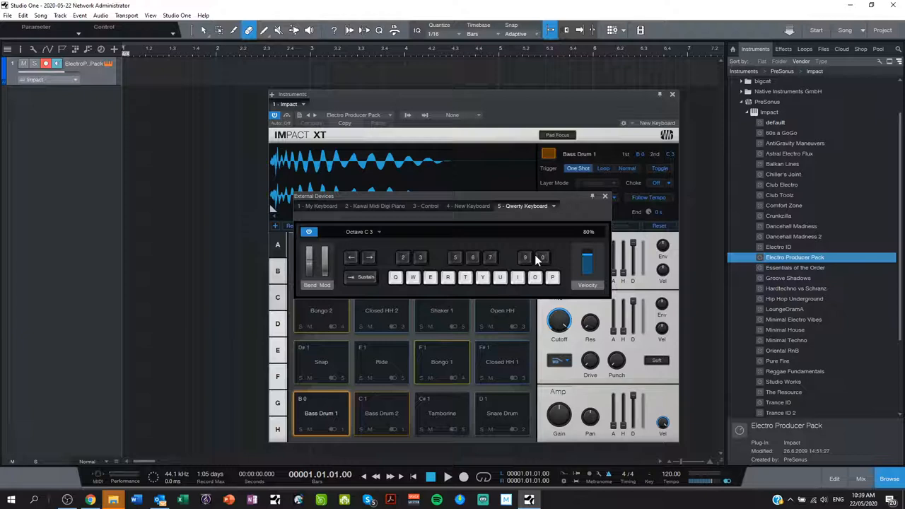
# Show the QWERTY keyboard note input beside the Impact XT pads
pyautogui.click(396, 277)
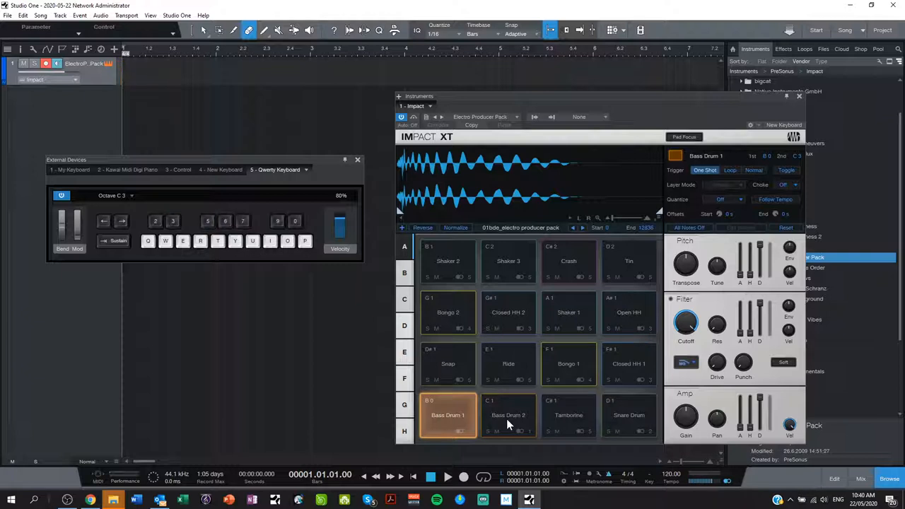
# Audition the Bass Drum 2 kick sound from the pads
pyautogui.click(309, 30)
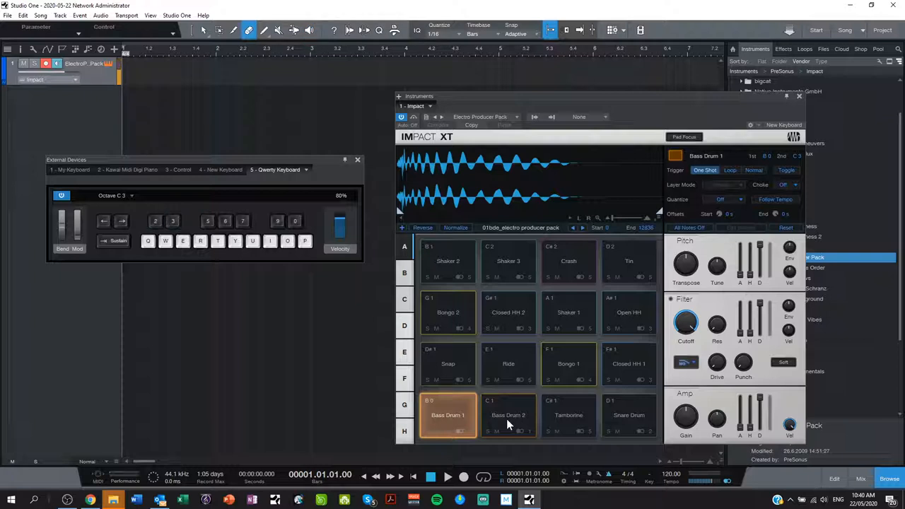
pyautogui.click(148, 241)
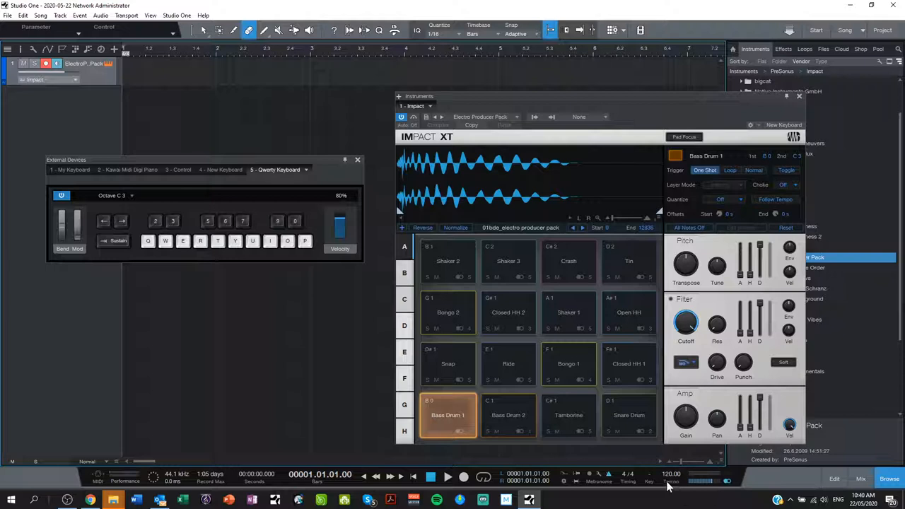
pyautogui.moveTo(672, 487)
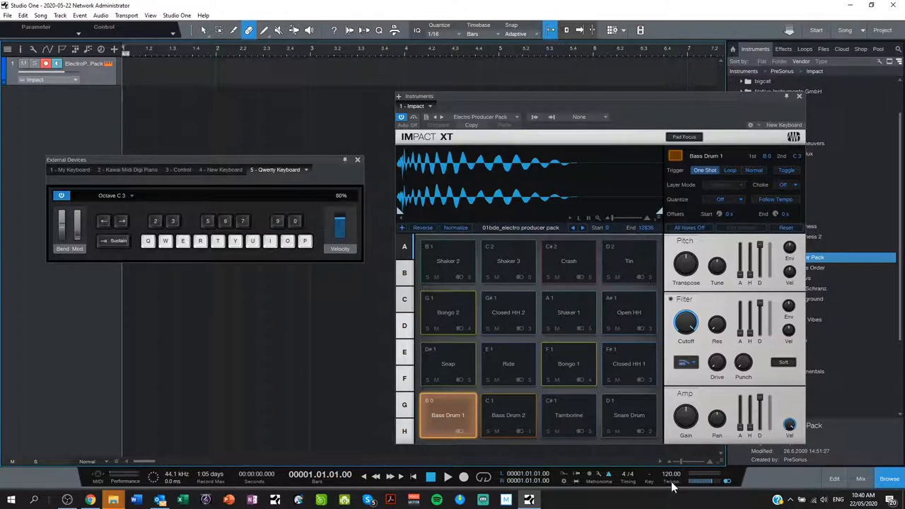
pyautogui.moveTo(674, 489)
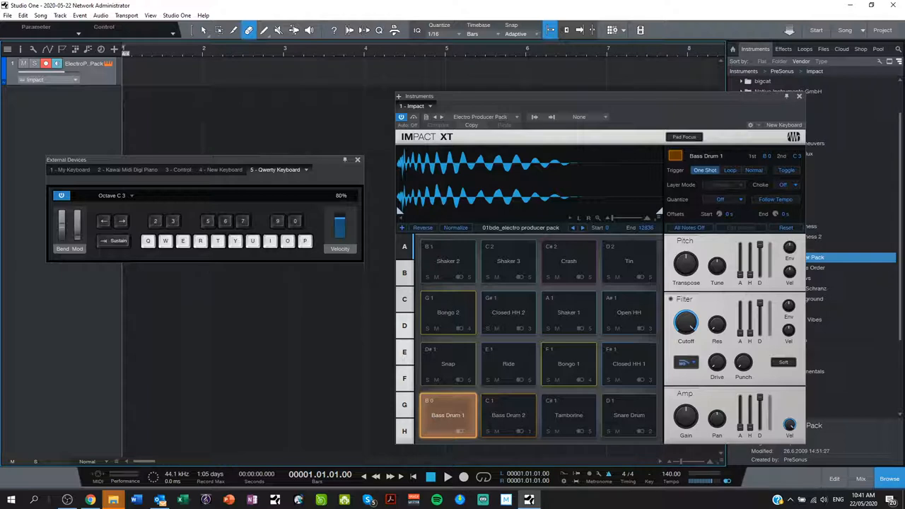
pyautogui.moveTo(739, 420)
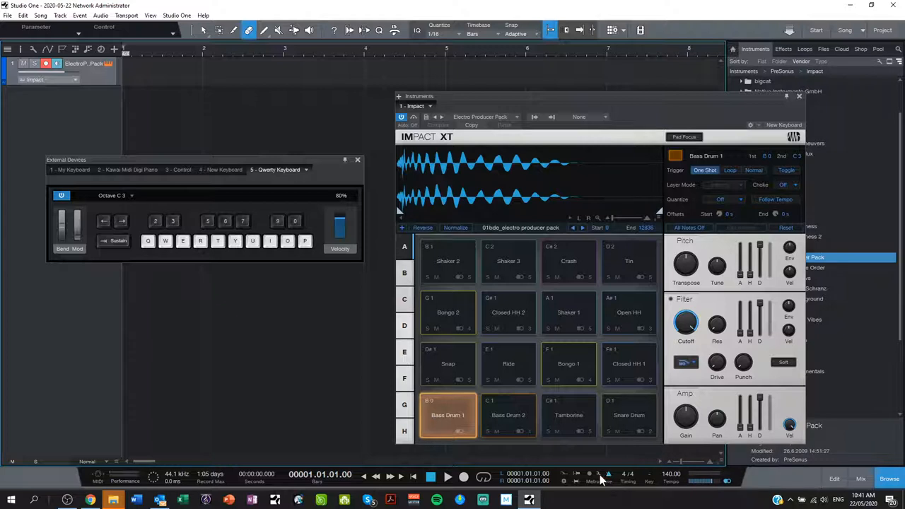
# Enable Precount in Metronome Setup and close the window
pyautogui.click(609, 473)
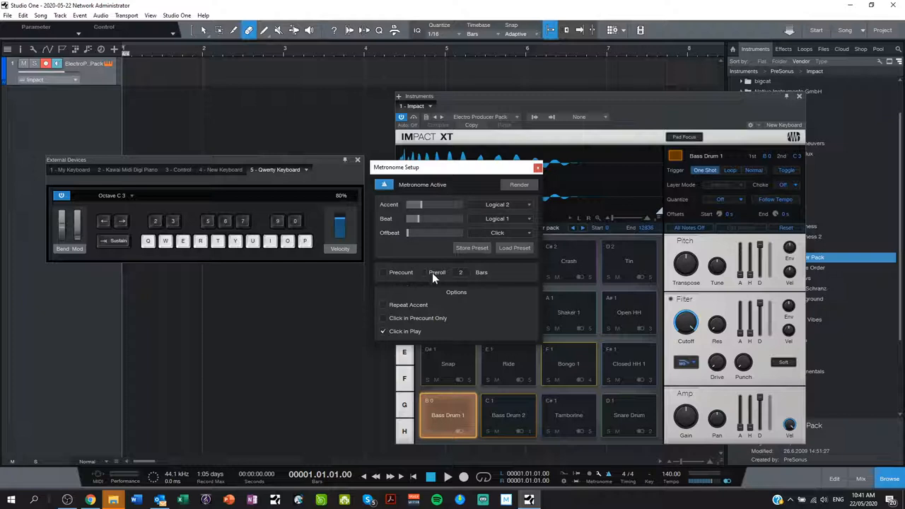
pyautogui.moveTo(402, 274)
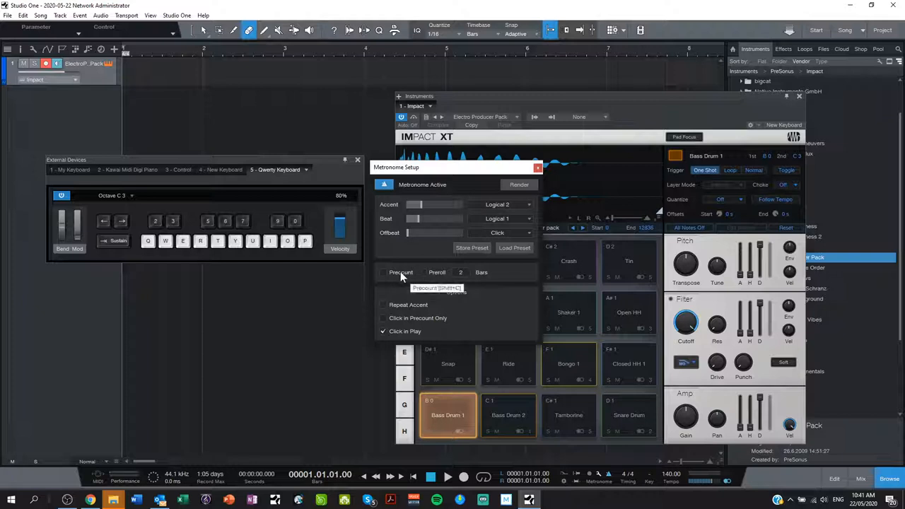
pyautogui.click(383, 272)
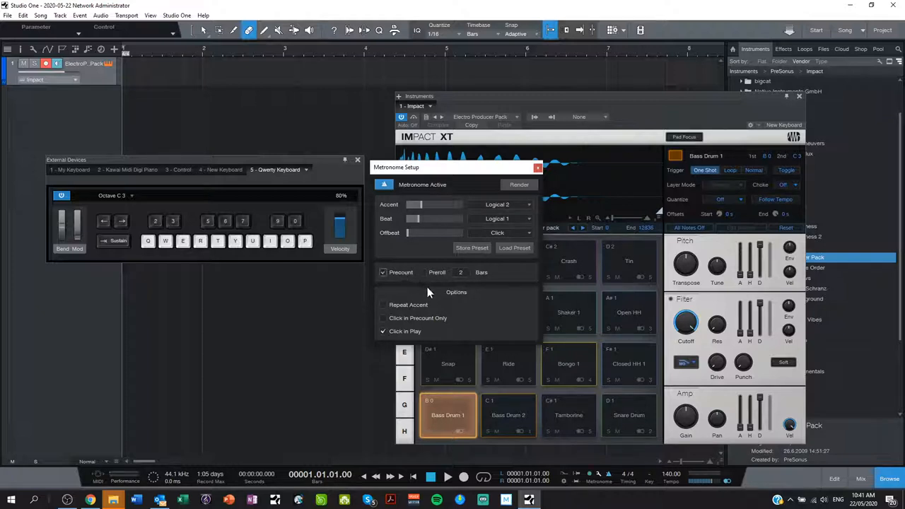
pyautogui.moveTo(452, 276)
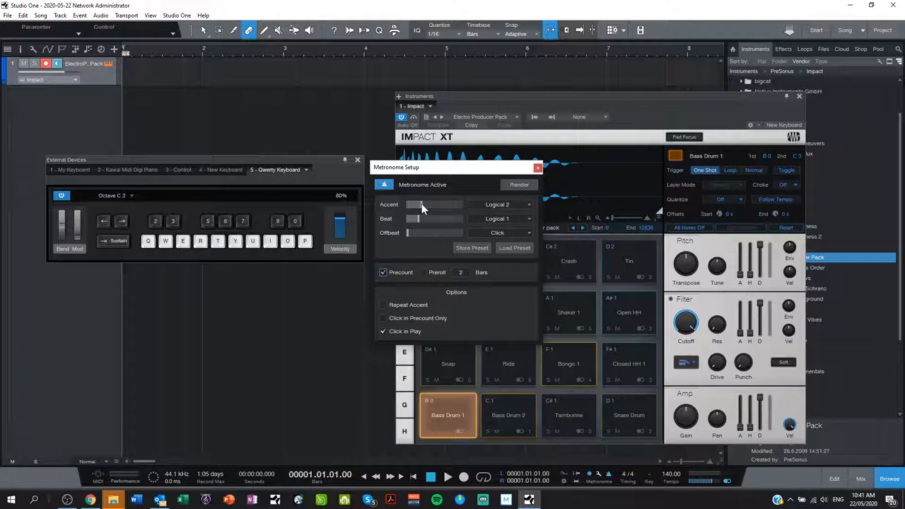
pyautogui.moveTo(419, 224)
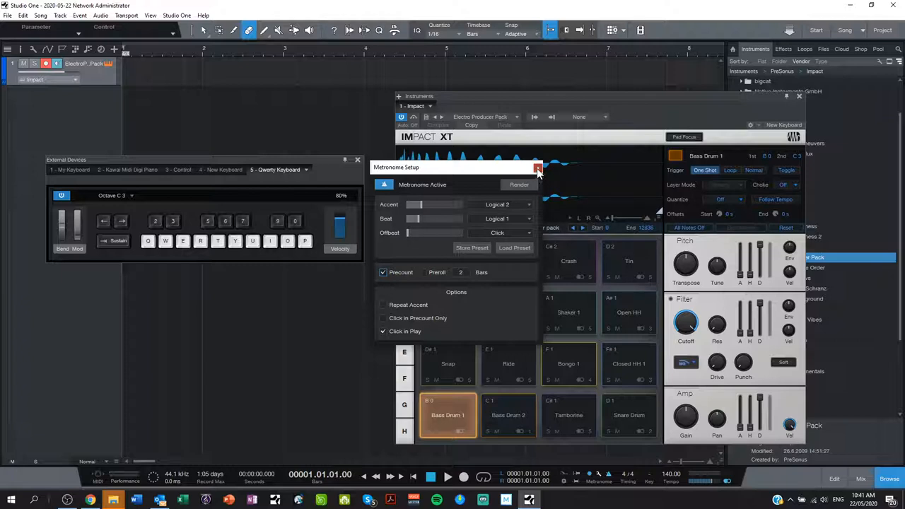
pyautogui.click(538, 167)
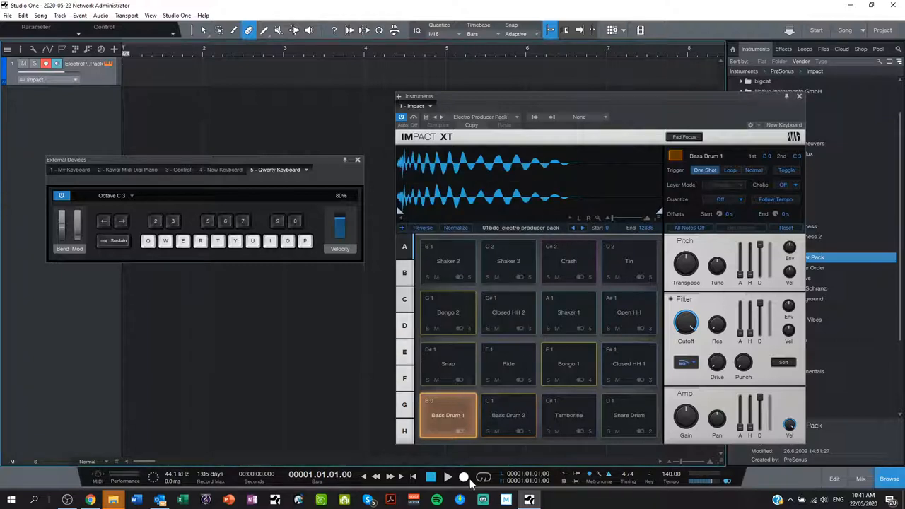
pyautogui.moveTo(464, 478)
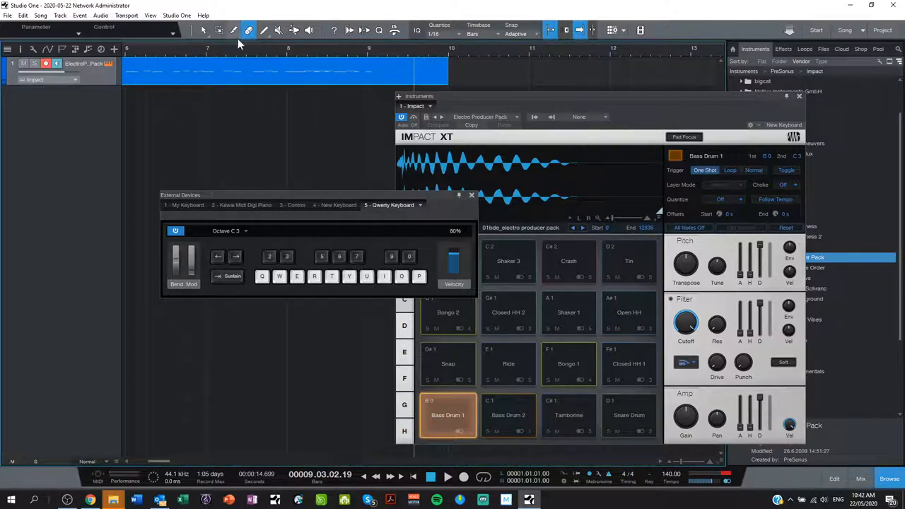
# Stop recording, leaving the drum performance as an event on the track
pyautogui.click(203, 29)
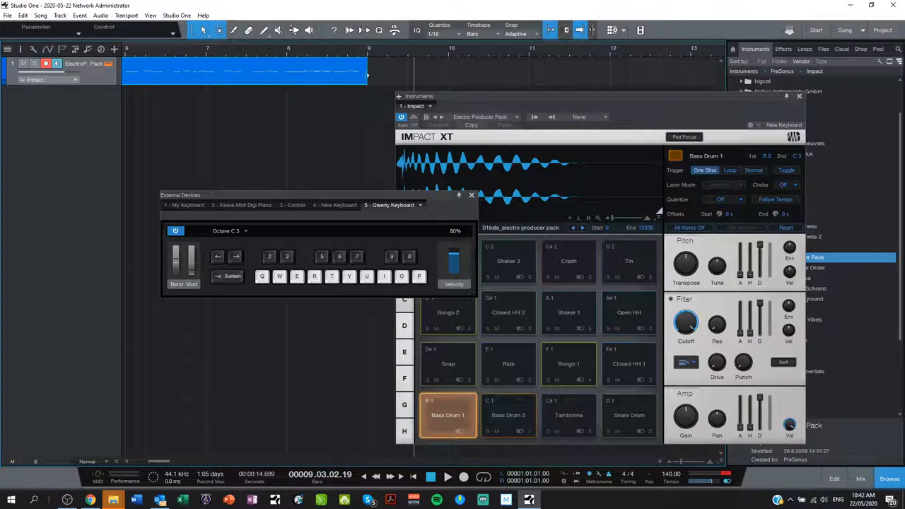
pyautogui.moveTo(413, 202)
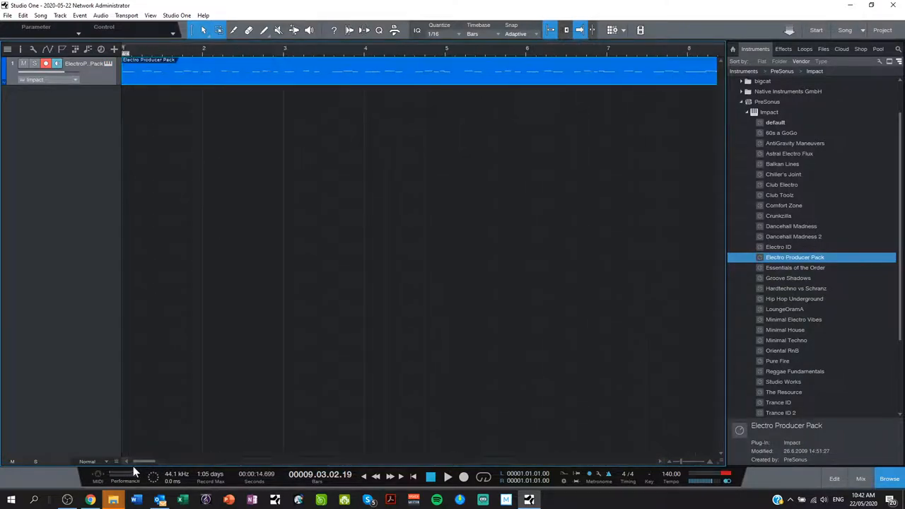
pyautogui.moveTo(523, 265)
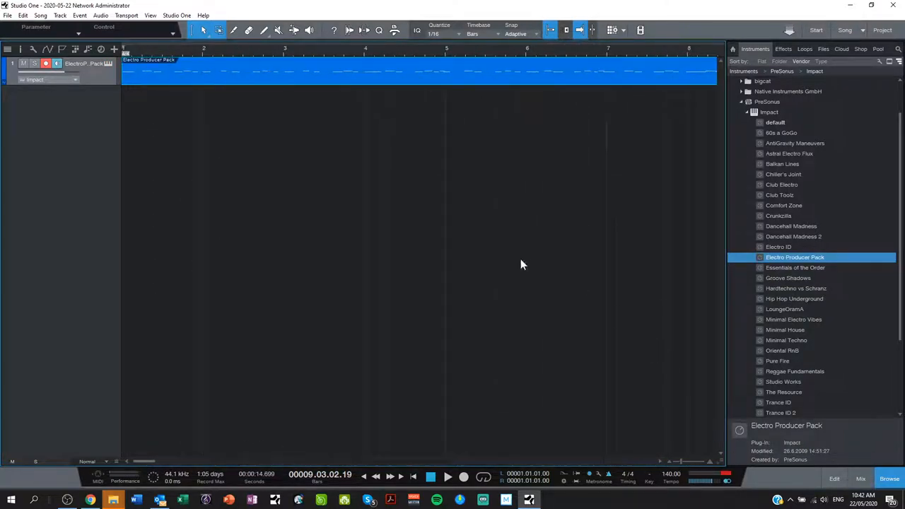
pyautogui.moveTo(495, 187)
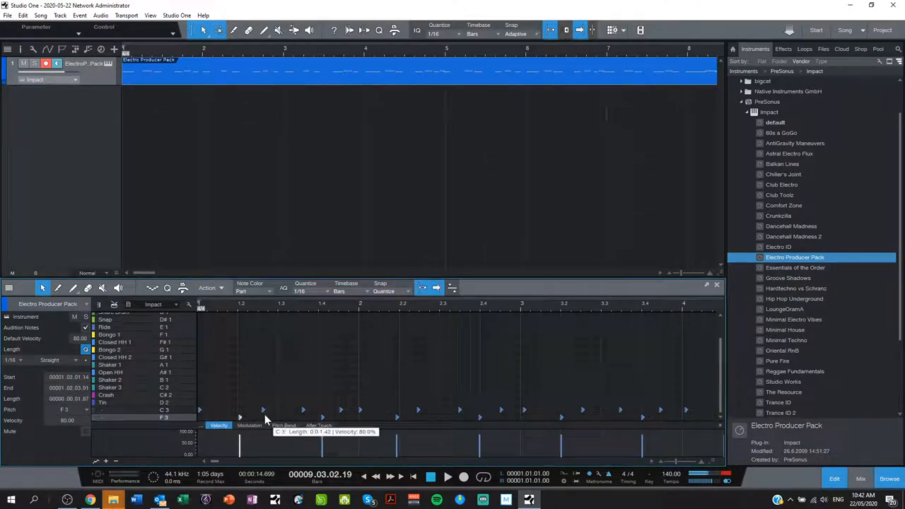
# Play the recorded drum loop from the song start, then stop playback
pyautogui.click(447, 477)
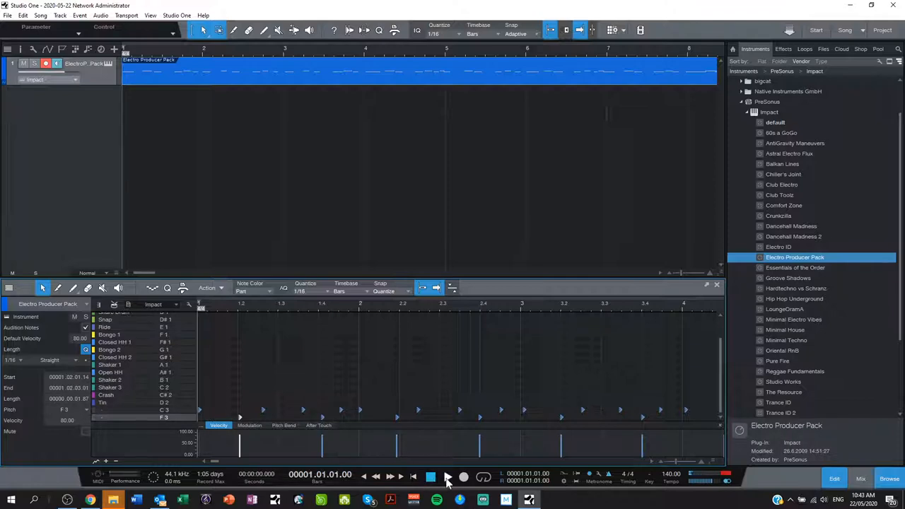
pyautogui.click(447, 476)
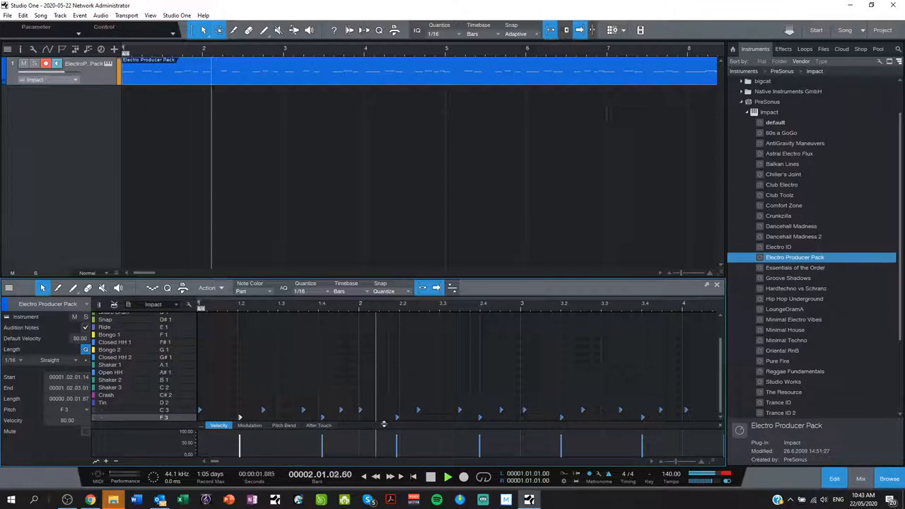
pyautogui.click(433, 475)
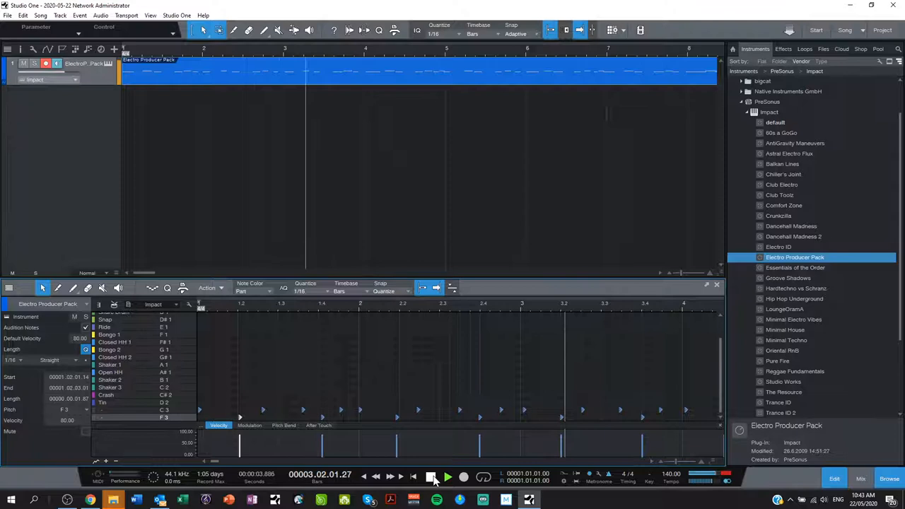
pyautogui.click(447, 477)
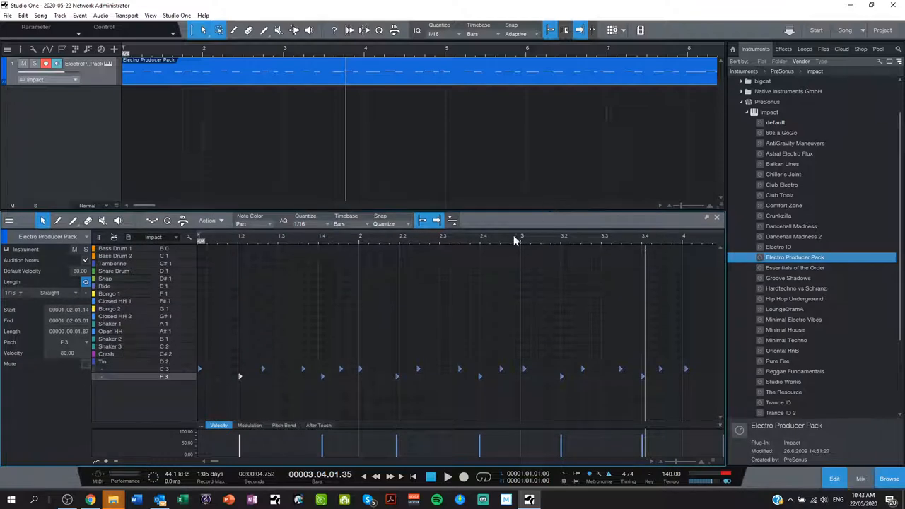
pyautogui.moveTo(342, 382)
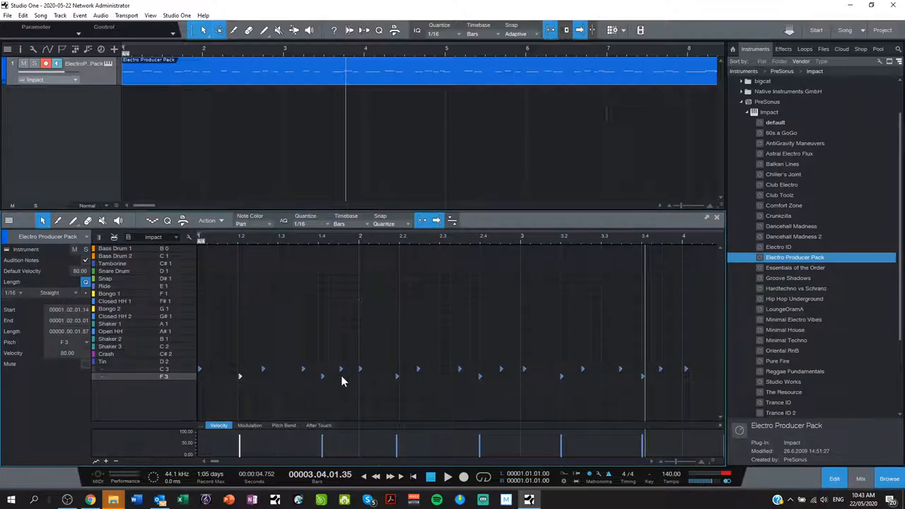
pyautogui.moveTo(696, 453)
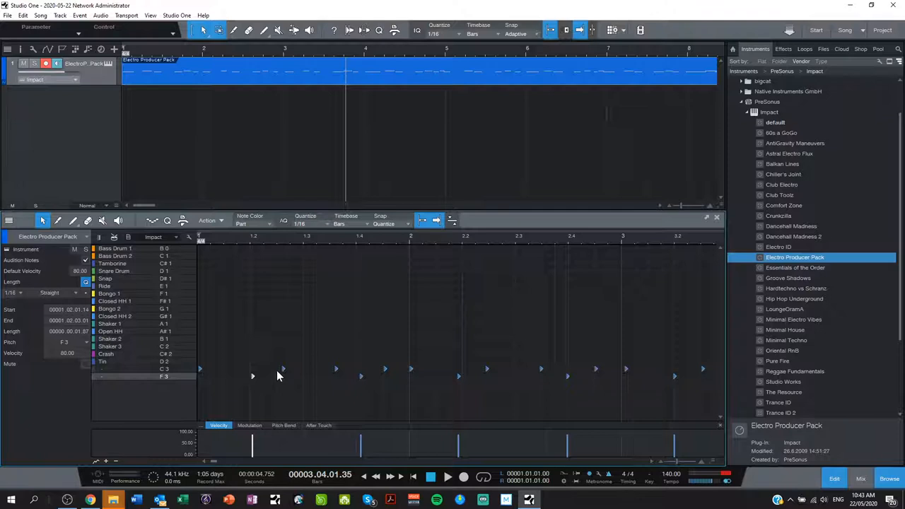
pyautogui.moveTo(368, 393)
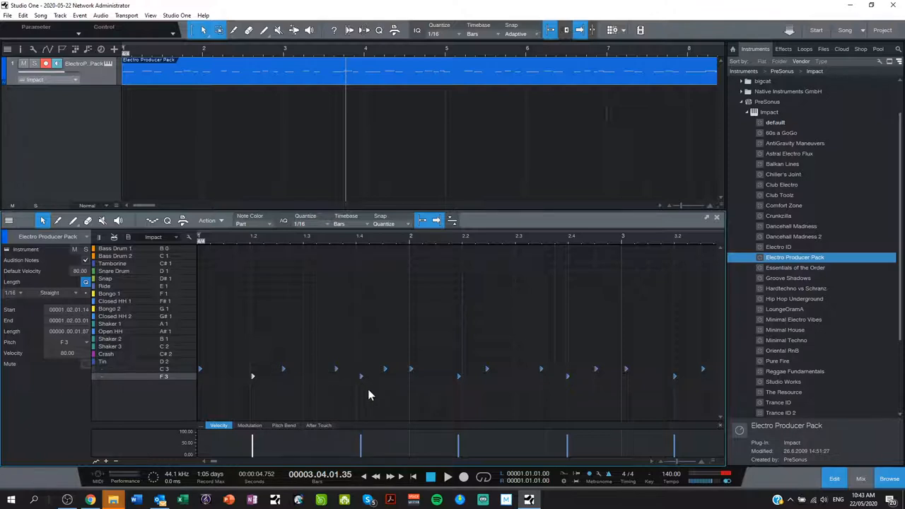
pyautogui.moveTo(413, 384)
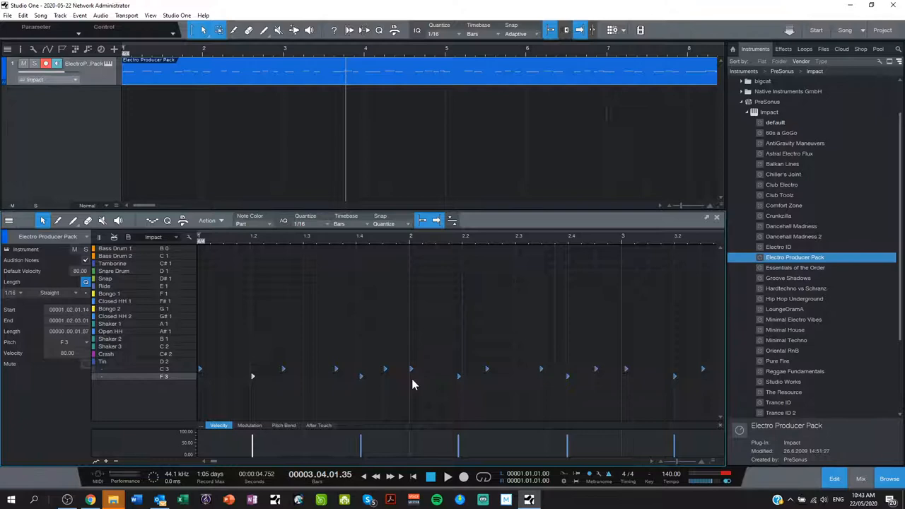
pyautogui.moveTo(573, 344)
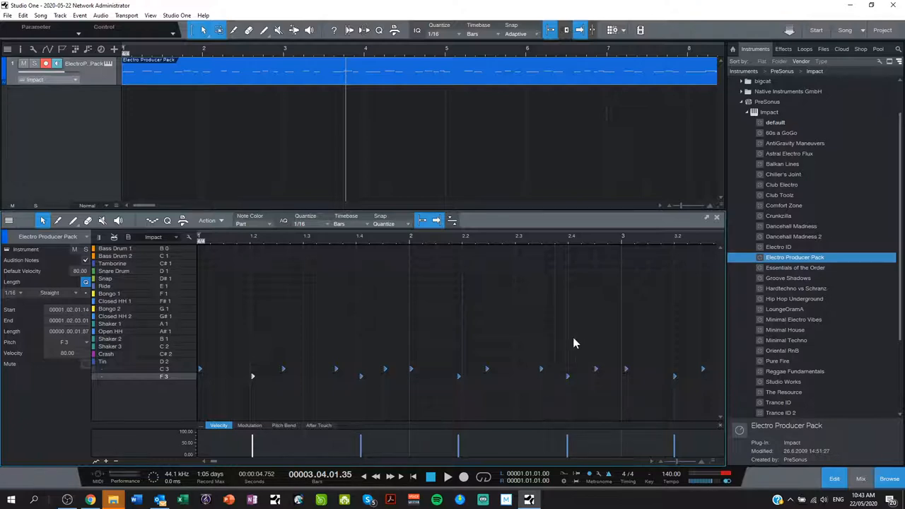
pyautogui.moveTo(347, 454)
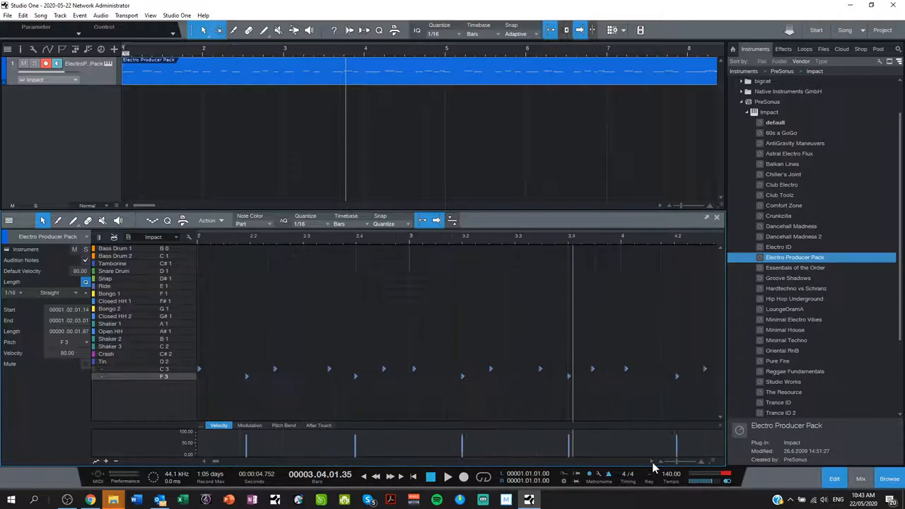
pyautogui.hscroll(3)
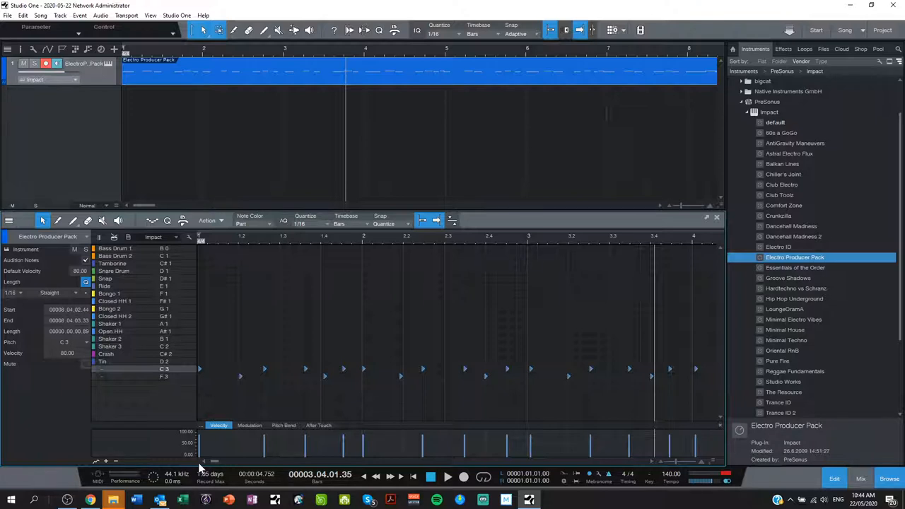
pyautogui.moveTo(256, 428)
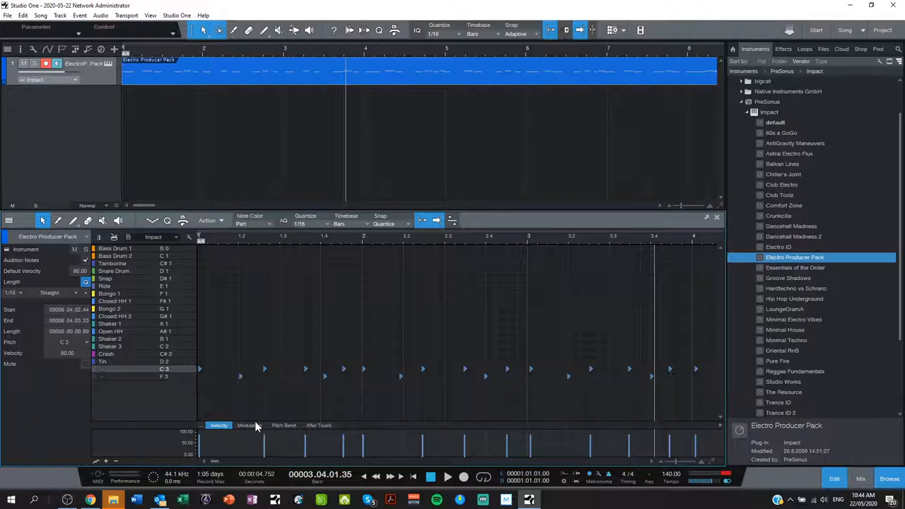
pyautogui.moveTo(351, 232)
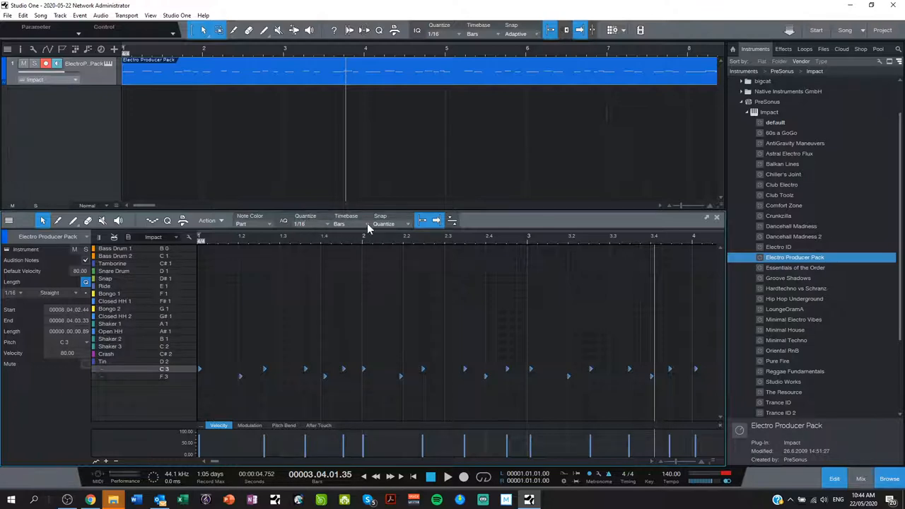
pyautogui.moveTo(328, 288)
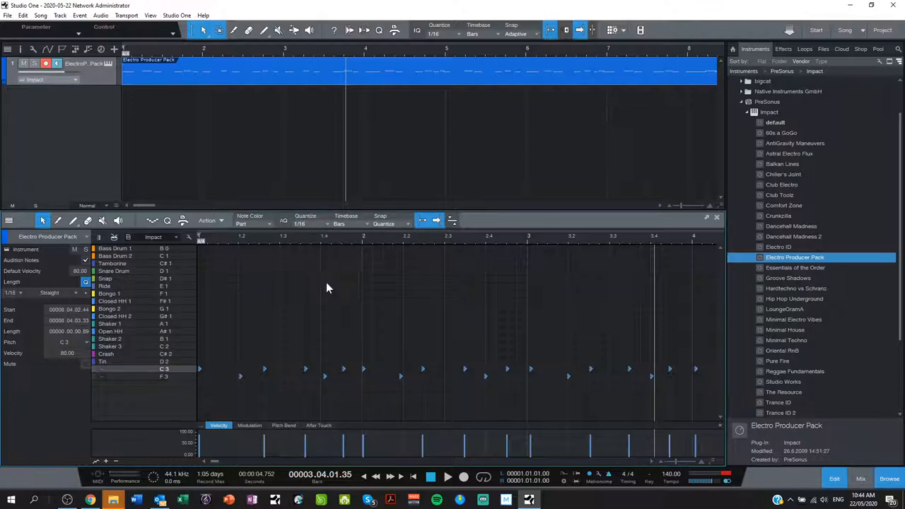
pyautogui.moveTo(220, 382)
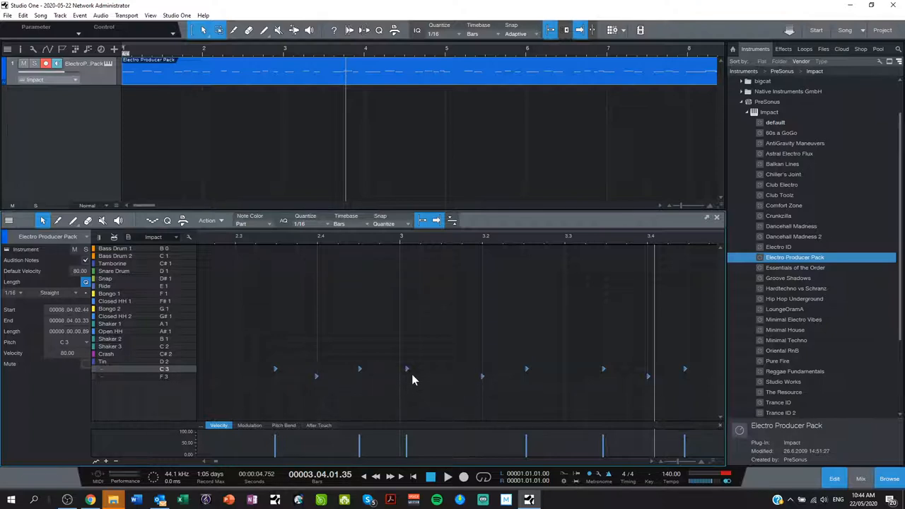
pyautogui.moveTo(399, 361)
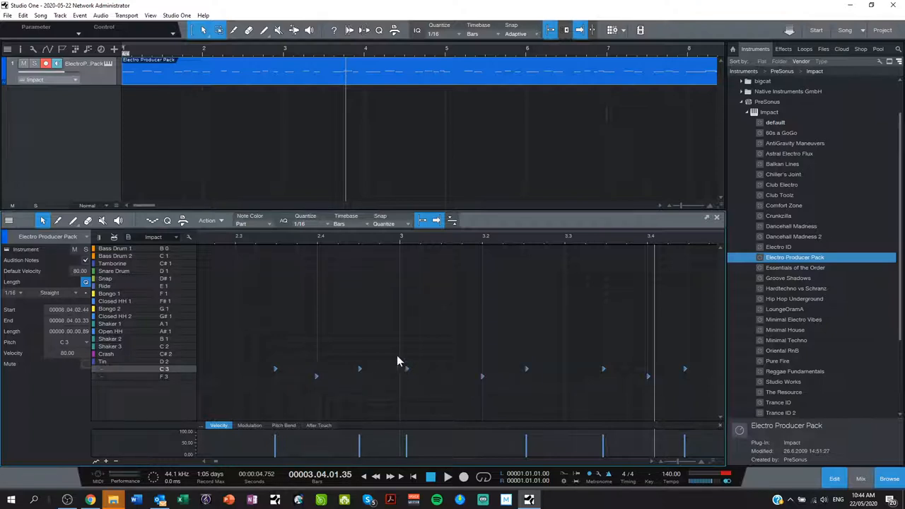
pyautogui.moveTo(402, 373)
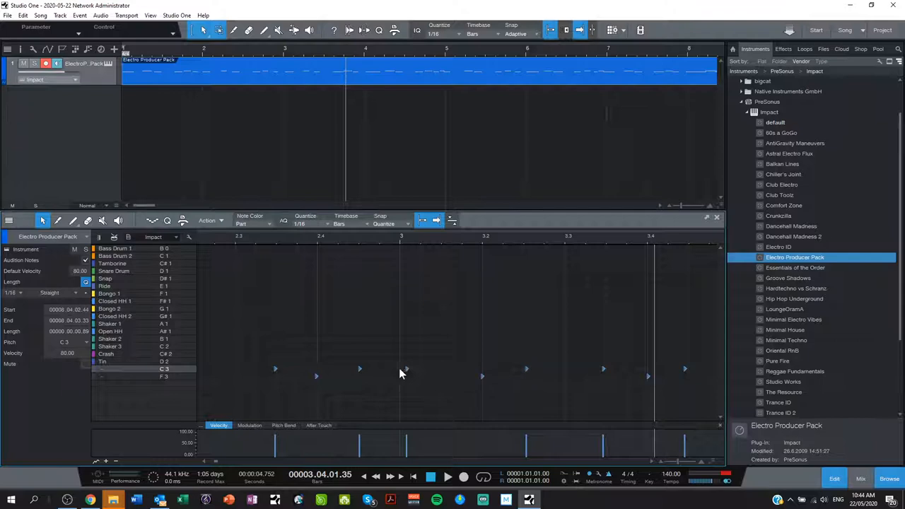
pyautogui.moveTo(317, 382)
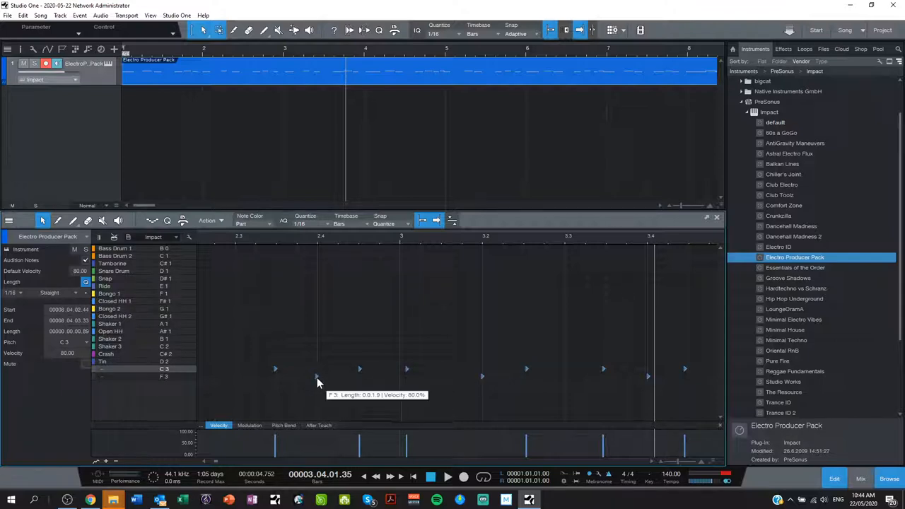
pyautogui.moveTo(345, 426)
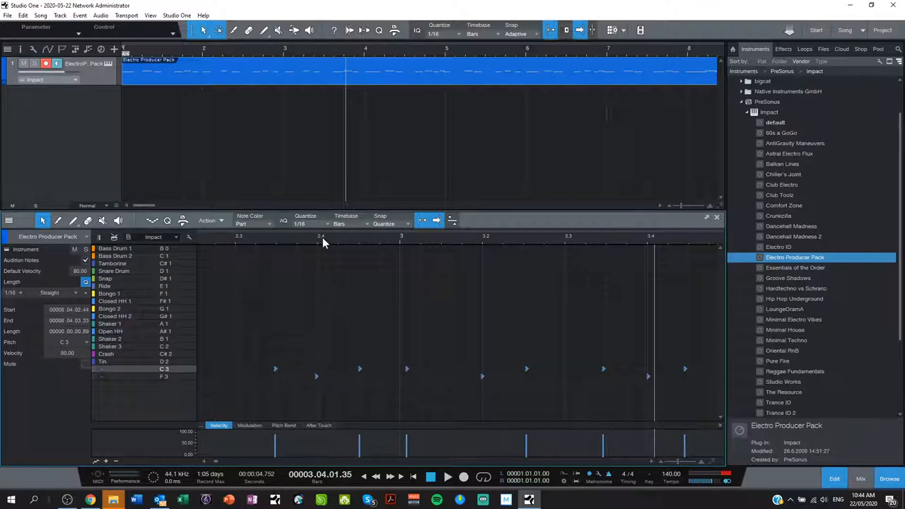
pyautogui.moveTo(304, 223)
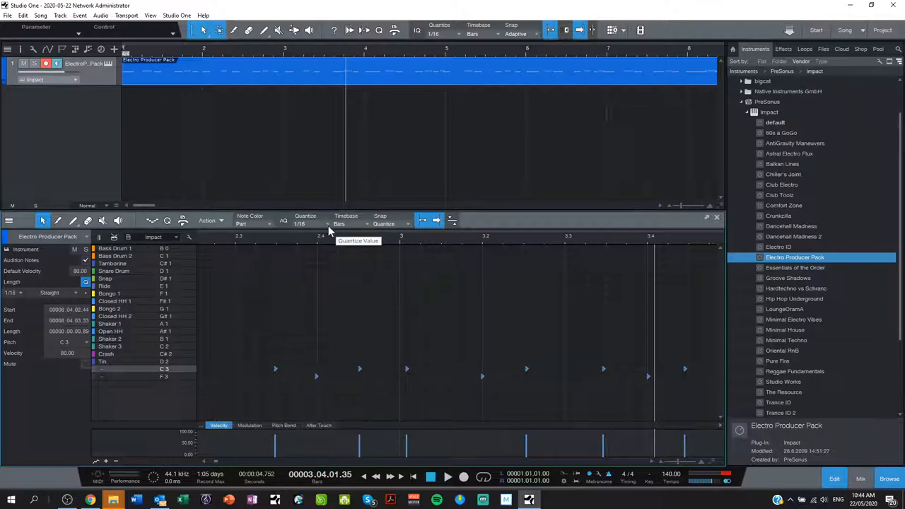
# Change the quantize grid from 1/8 to 1/16 in the Edit view toolbar
pyautogui.click(314, 223)
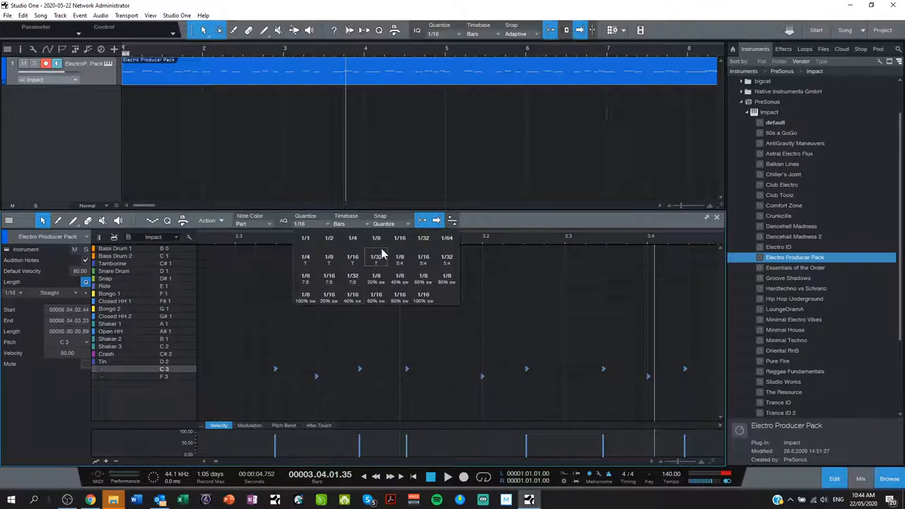
pyautogui.moveTo(399, 238)
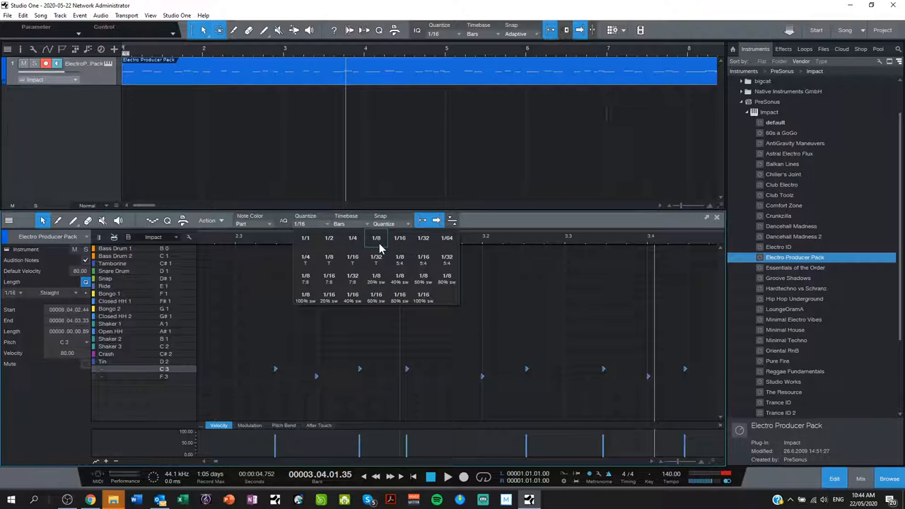
pyautogui.moveTo(399, 238)
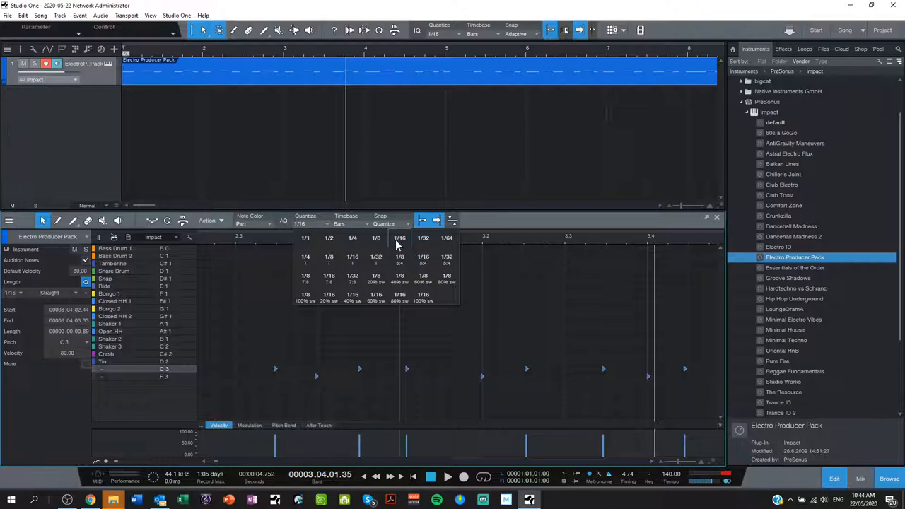
pyautogui.moveTo(421, 238)
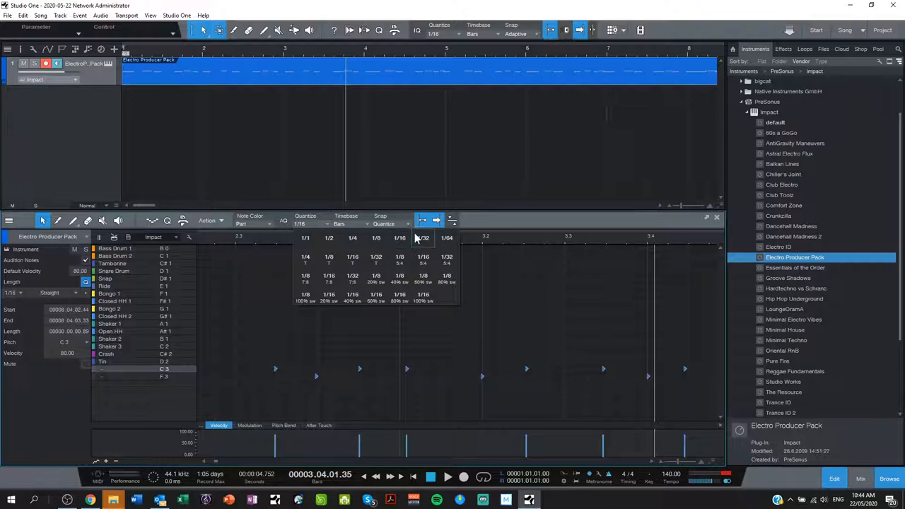
pyautogui.click(399, 238)
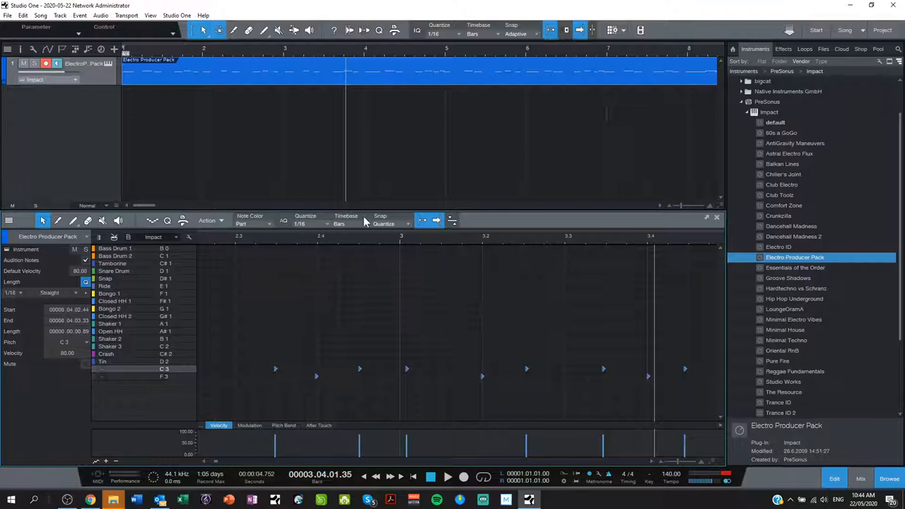
pyautogui.click(306, 224)
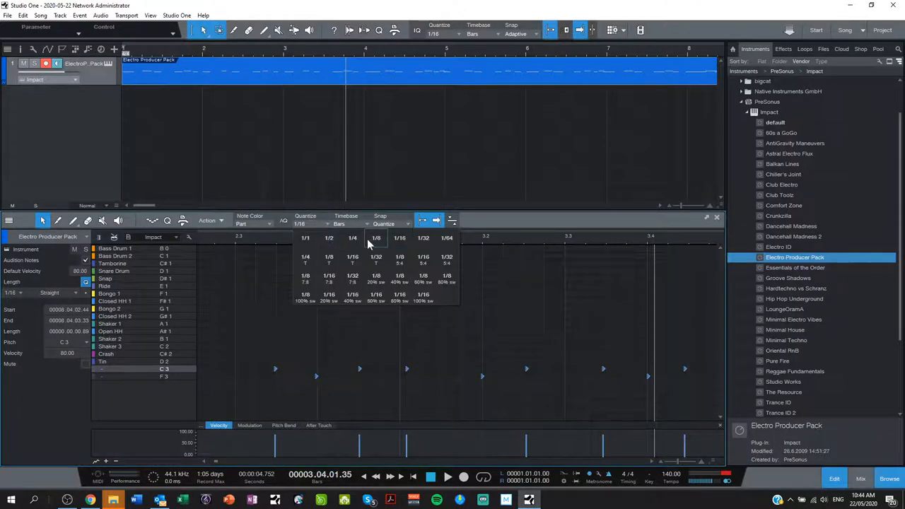
pyautogui.click(377, 238)
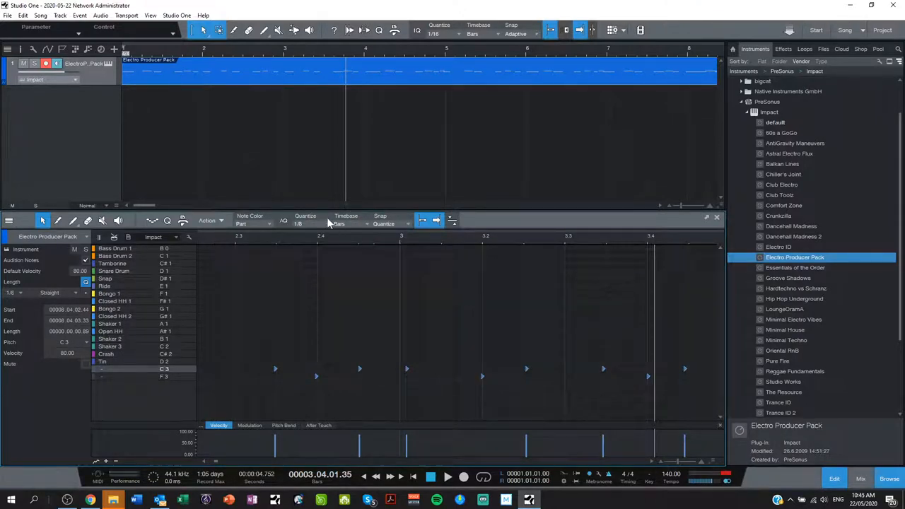
pyautogui.moveTo(370, 370)
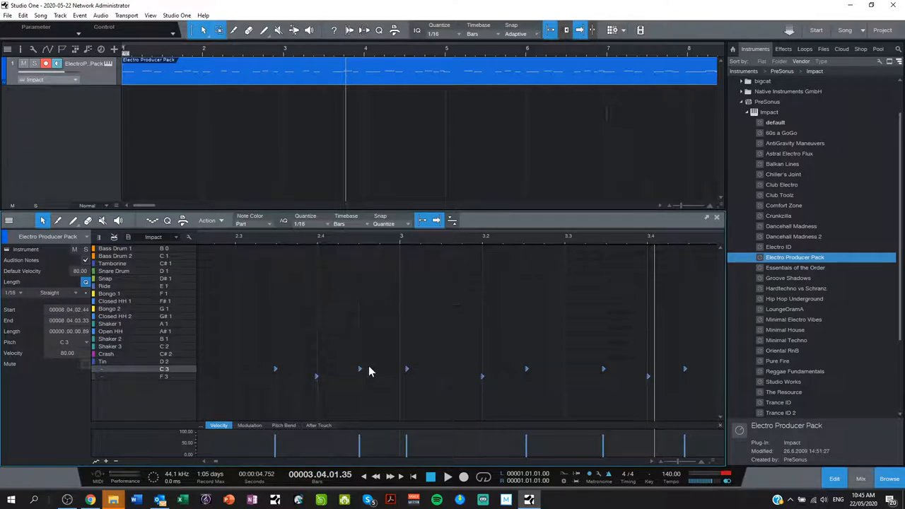
pyautogui.click(306, 224)
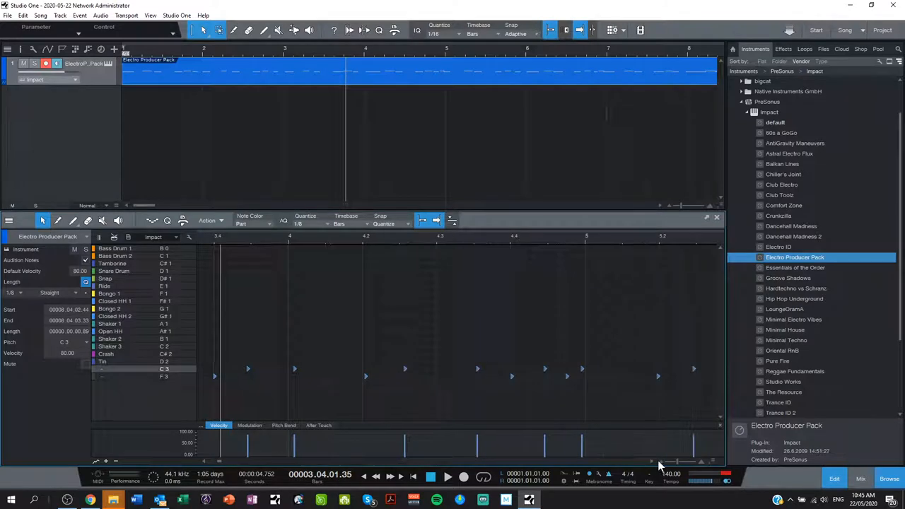
pyautogui.moveTo(569, 379)
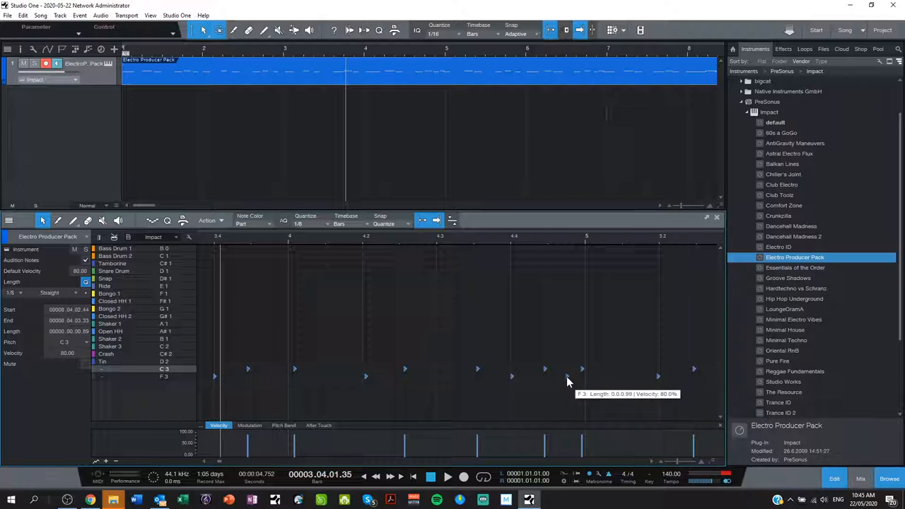
pyautogui.moveTo(318, 240)
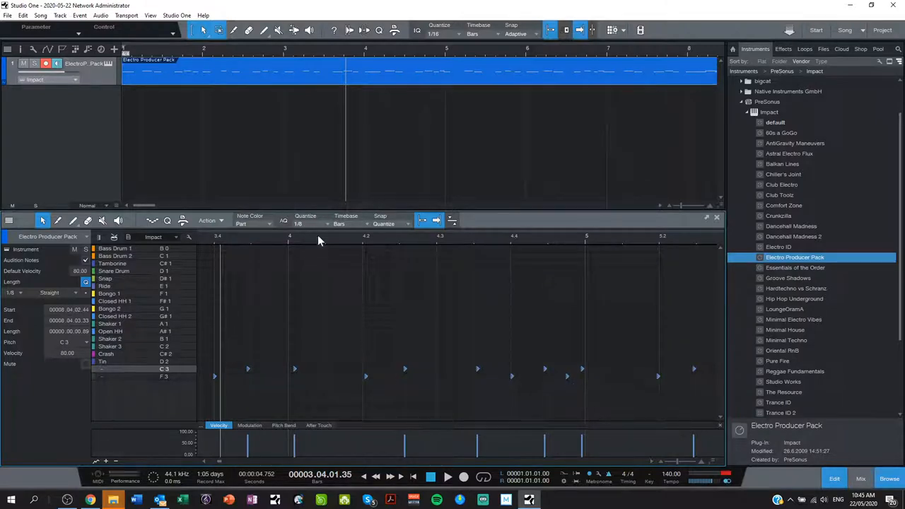
pyautogui.moveTo(558, 346)
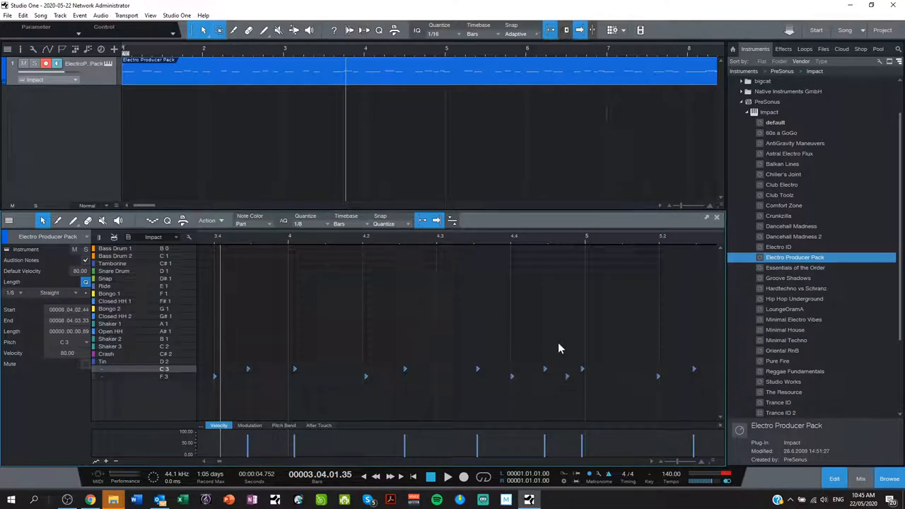
pyautogui.click(309, 224)
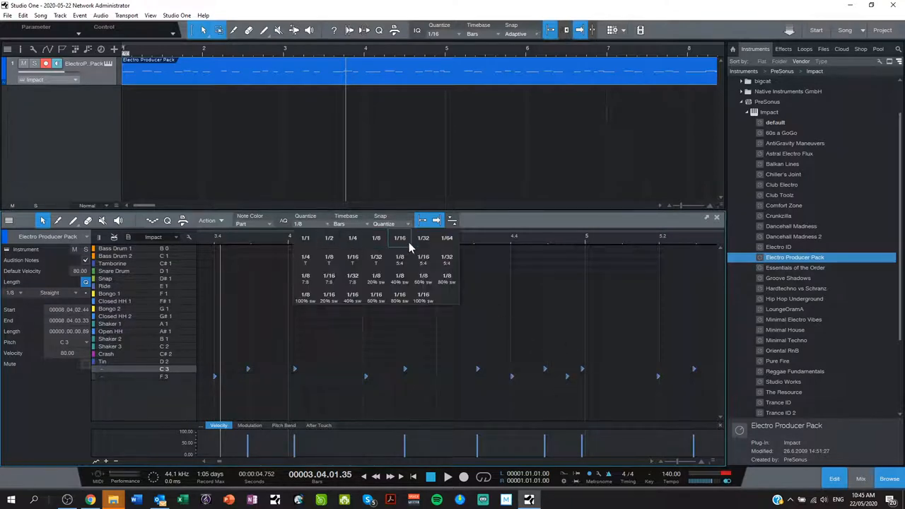
pyautogui.click(399, 238)
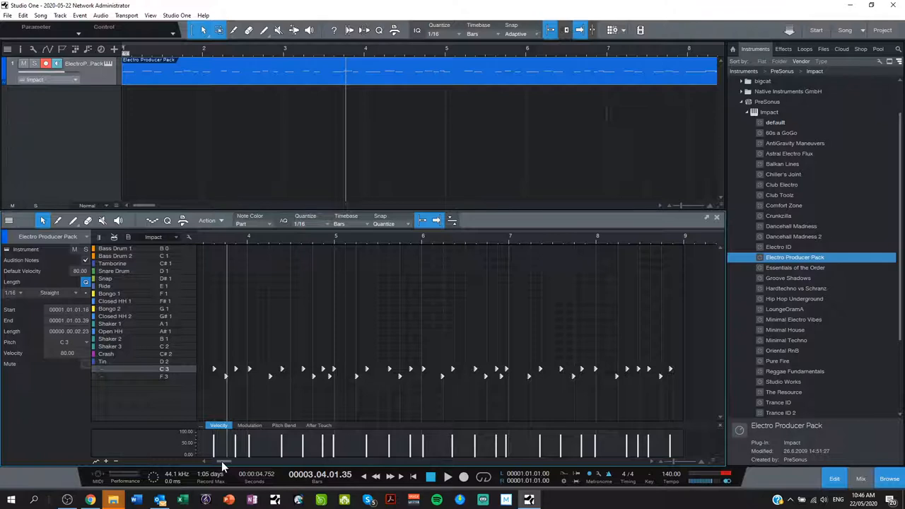
pyautogui.moveTo(696, 473)
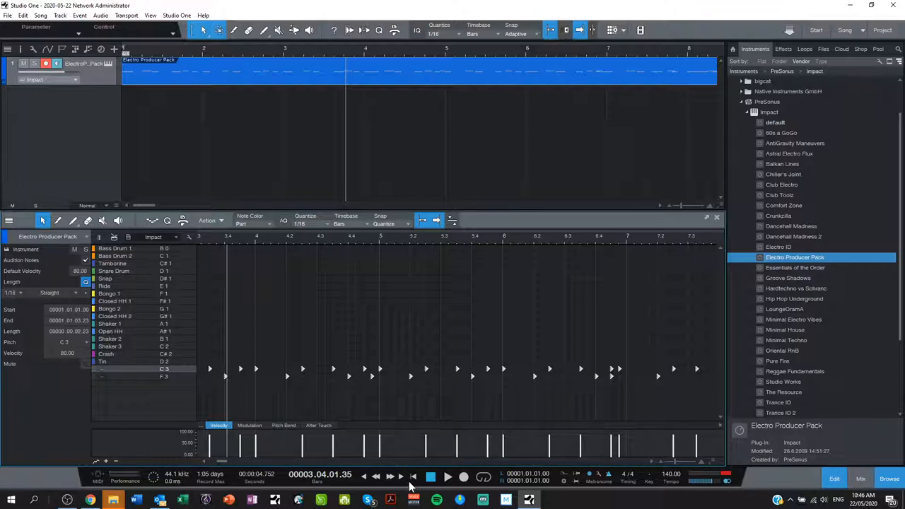
# Start and stop transport playback to audition the drum loop
pyautogui.click(430, 477)
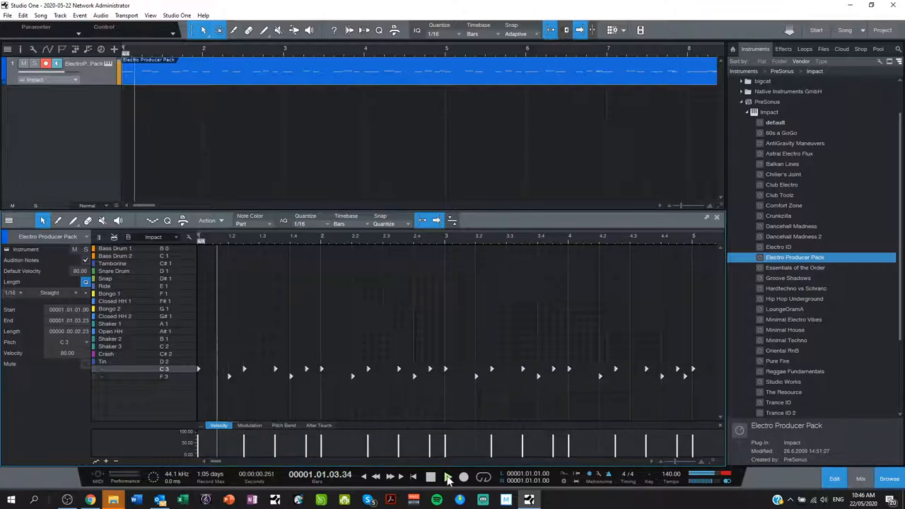
pyautogui.click(430, 475)
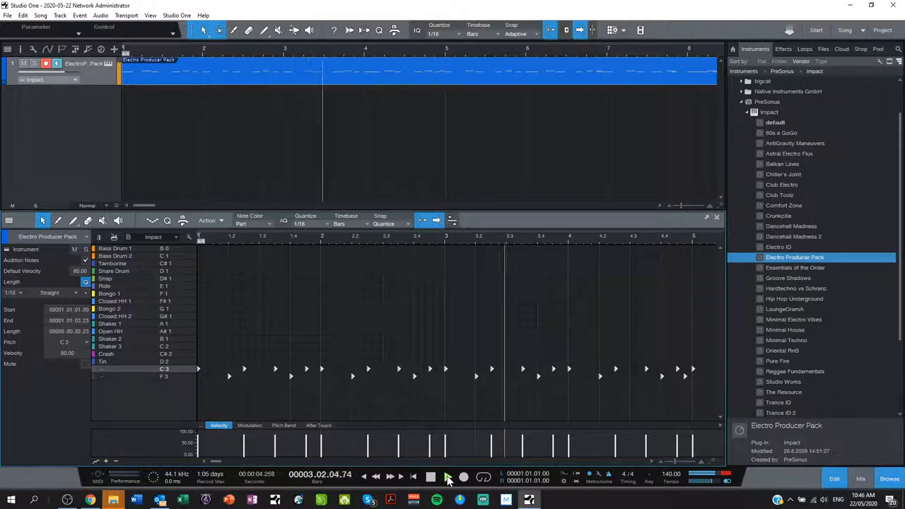
pyautogui.click(447, 475)
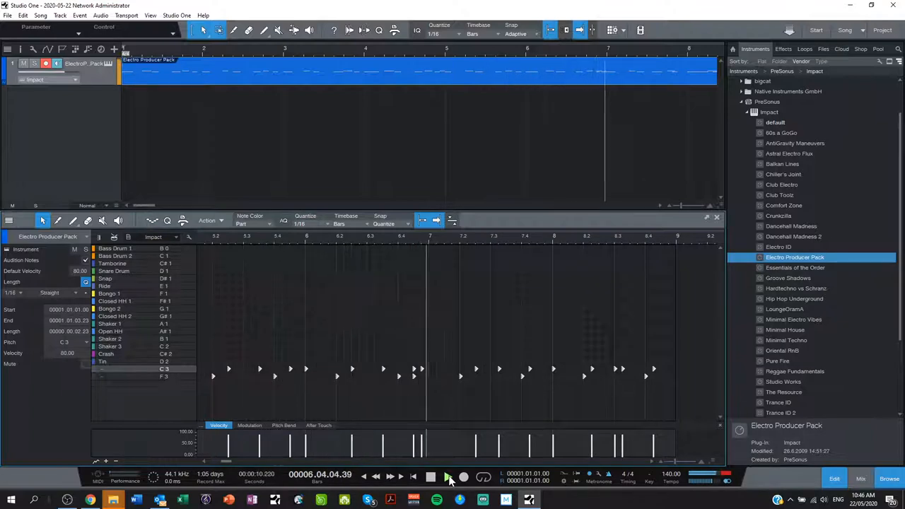
pyautogui.click(447, 476)
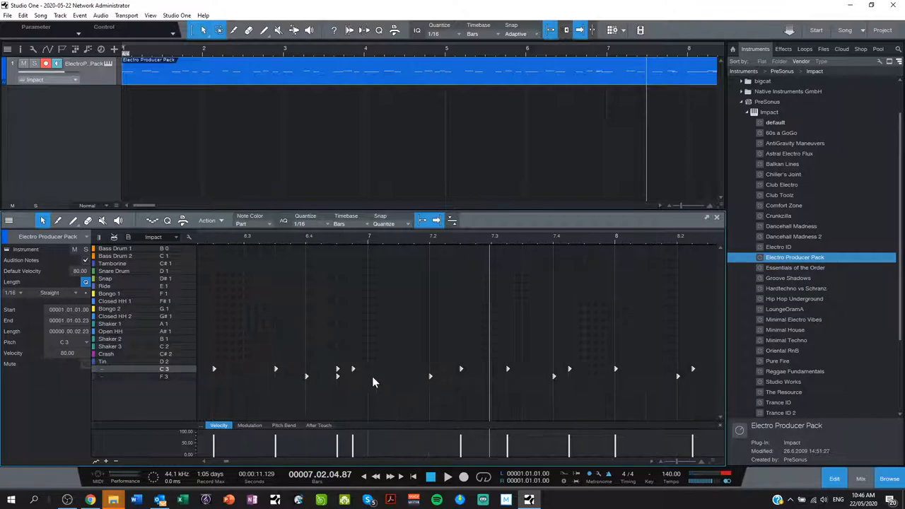
# Adjust two kick hits in the note editor so hits extend past bar nine, then stop playback
pyautogui.click(354, 368)
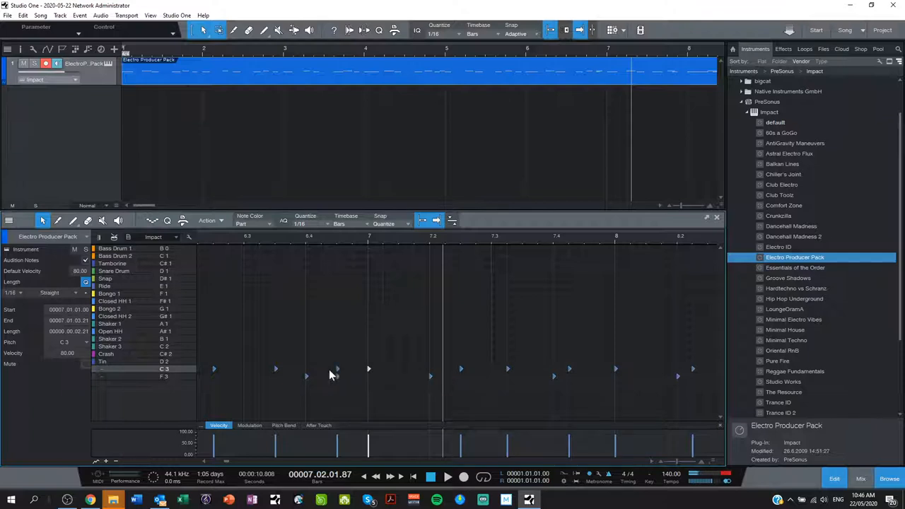
pyautogui.click(336, 368)
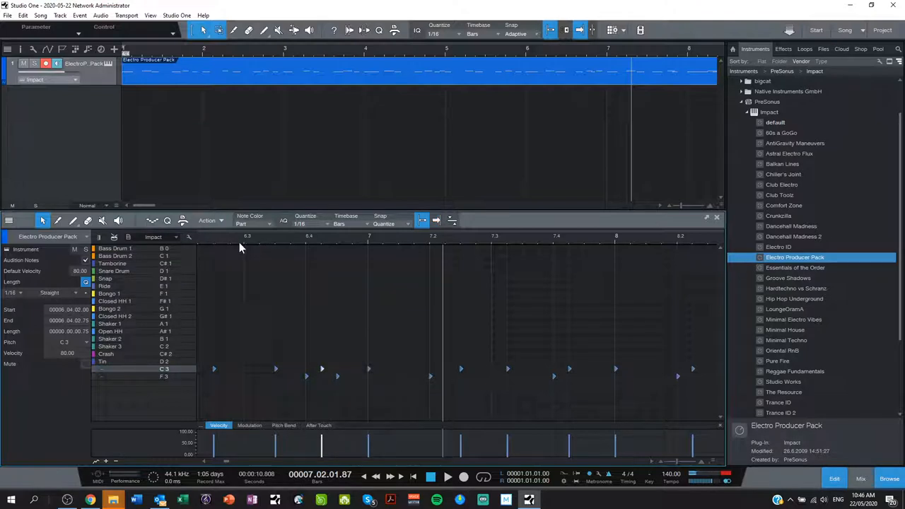
pyautogui.click(447, 475)
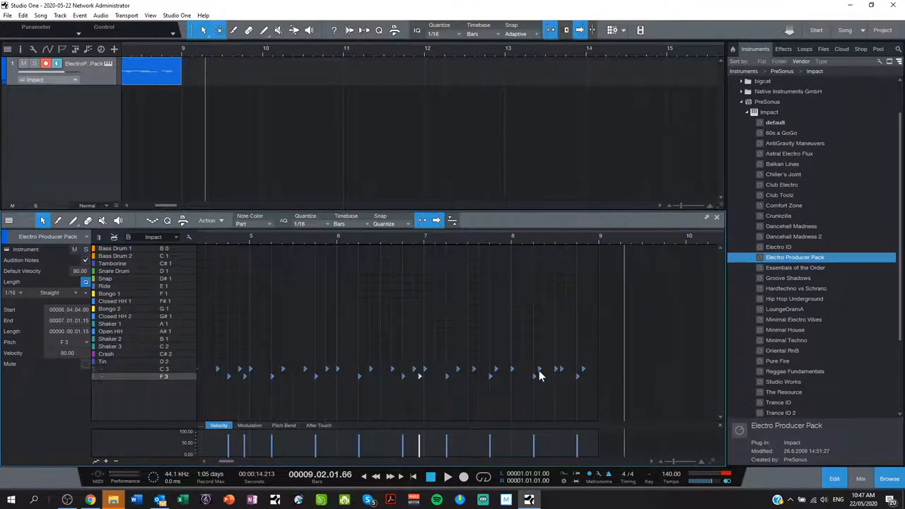
pyautogui.moveTo(544, 398)
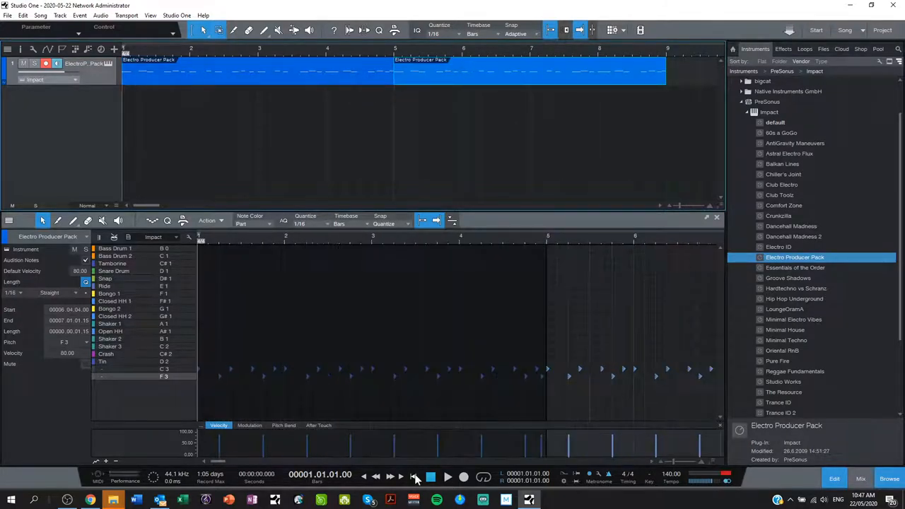
# Return to the song start and play the doubled drum loop from the beginning
pyautogui.click(447, 476)
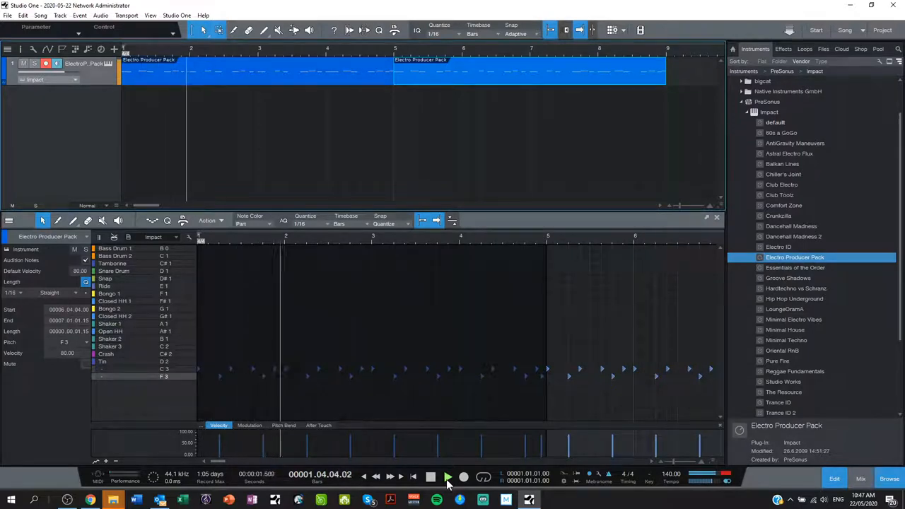
pyautogui.click(447, 475)
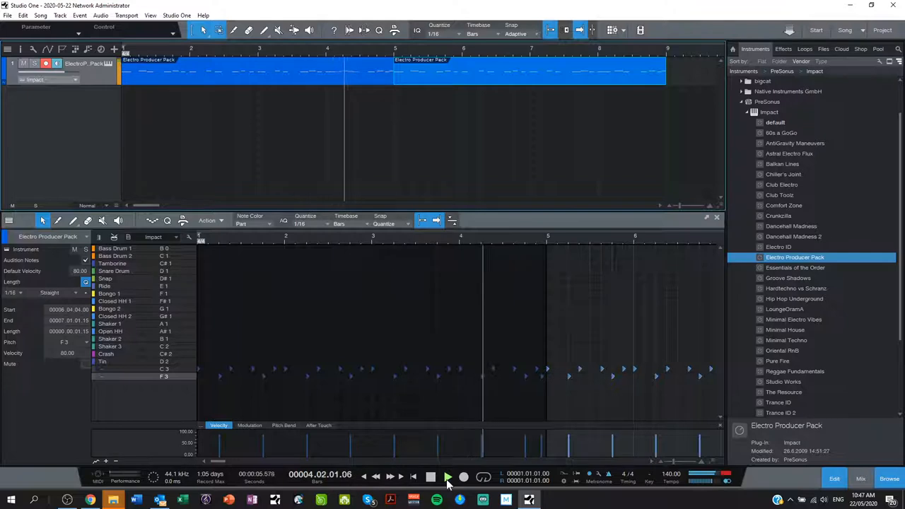
pyautogui.click(447, 476)
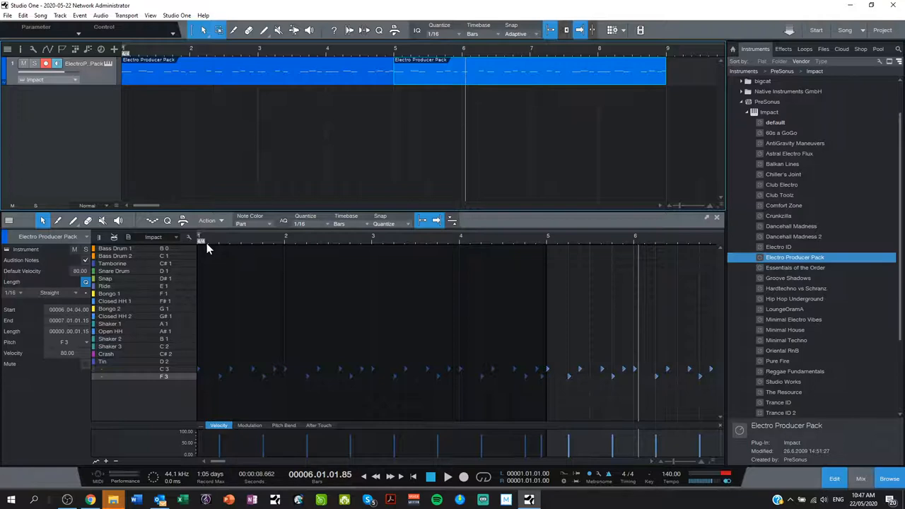
pyautogui.moveTo(365, 252)
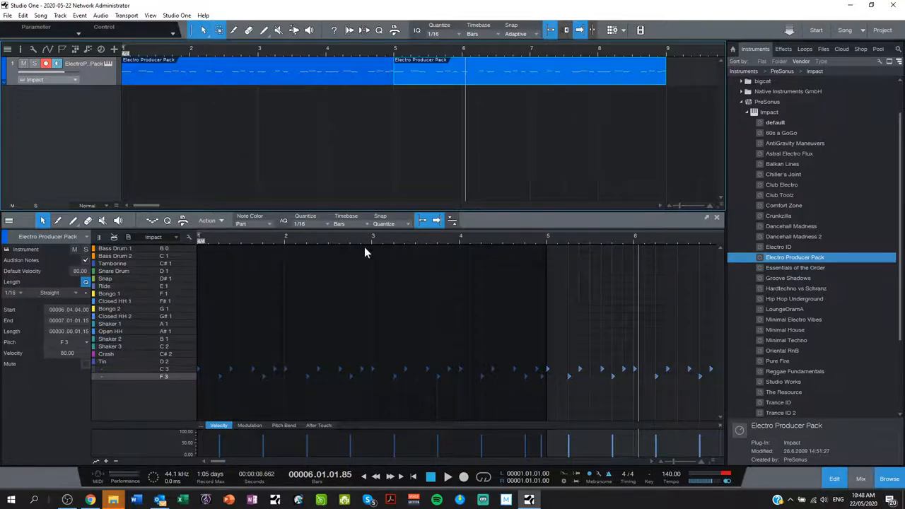
pyautogui.moveTo(615, 220)
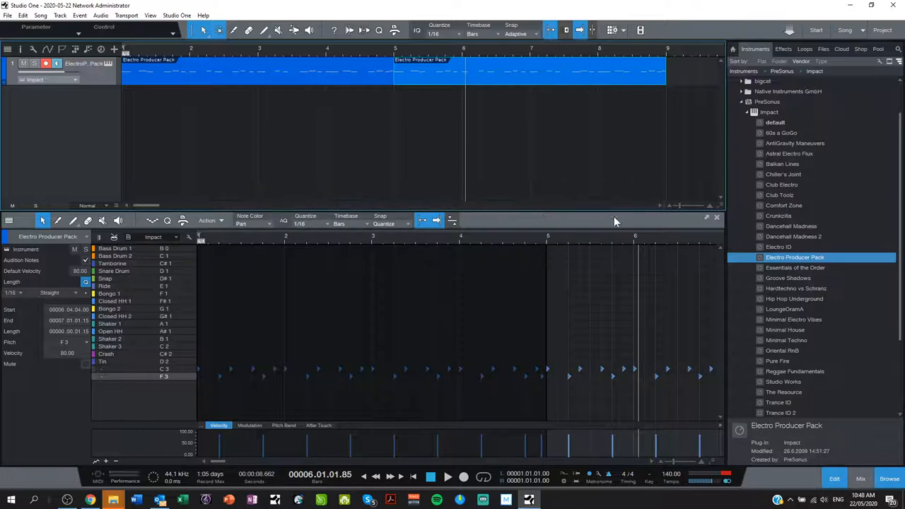
pyautogui.moveTo(724, 353)
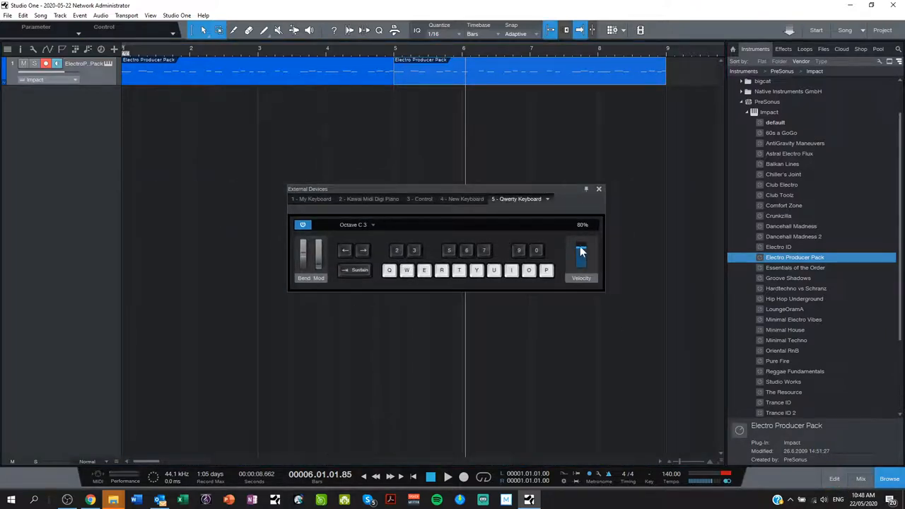
# Lower the QWERTY keyboard's note velocity slider to about 67%
pyautogui.moveTo(581, 251); pyautogui.dragTo(581, 257)
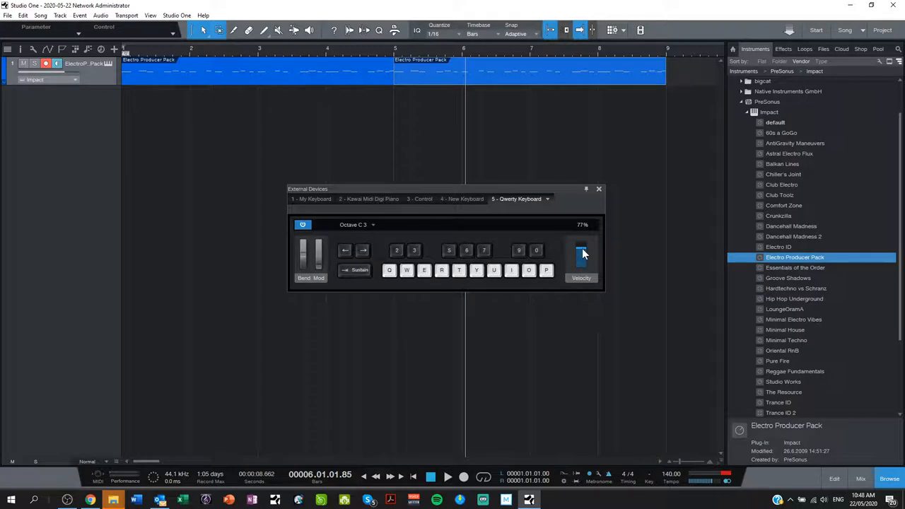
pyautogui.moveTo(580, 247); pyautogui.dragTo(580, 262)
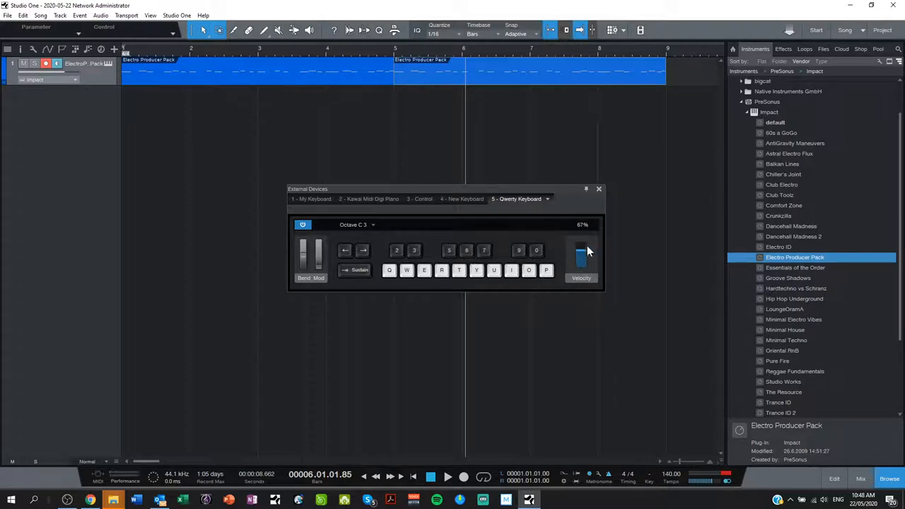
pyautogui.moveTo(581, 252); pyautogui.dragTo(586, 263)
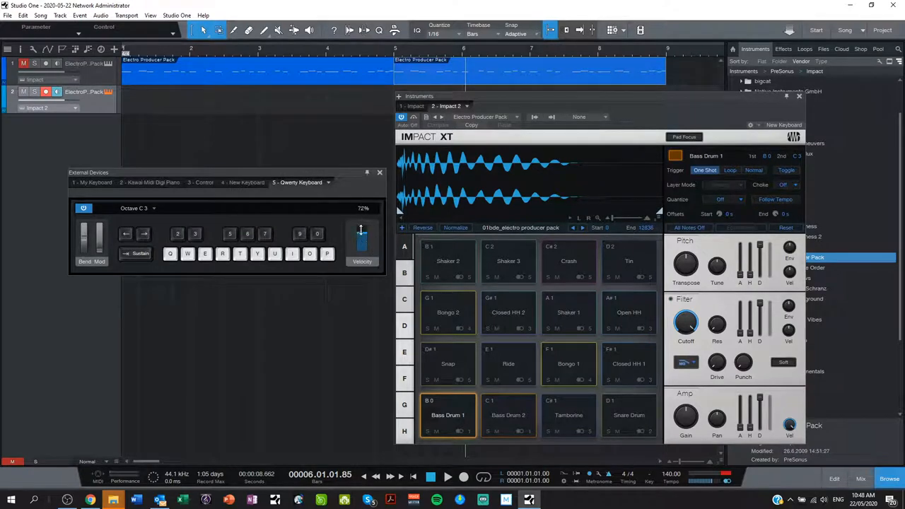
# Reduce keyboard velocity further and start recording onto the second Impact XT track
pyautogui.moveTo(362, 233); pyautogui.dragTo(362, 249)
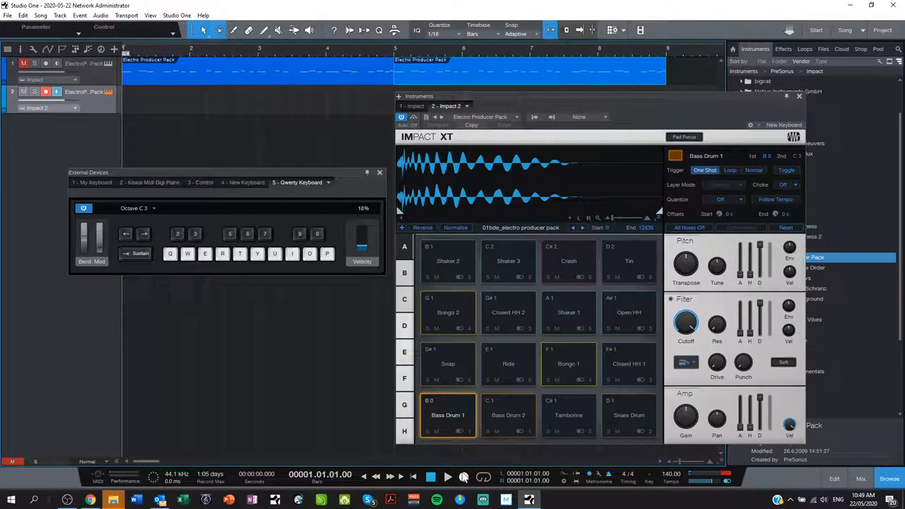
pyautogui.click(447, 476)
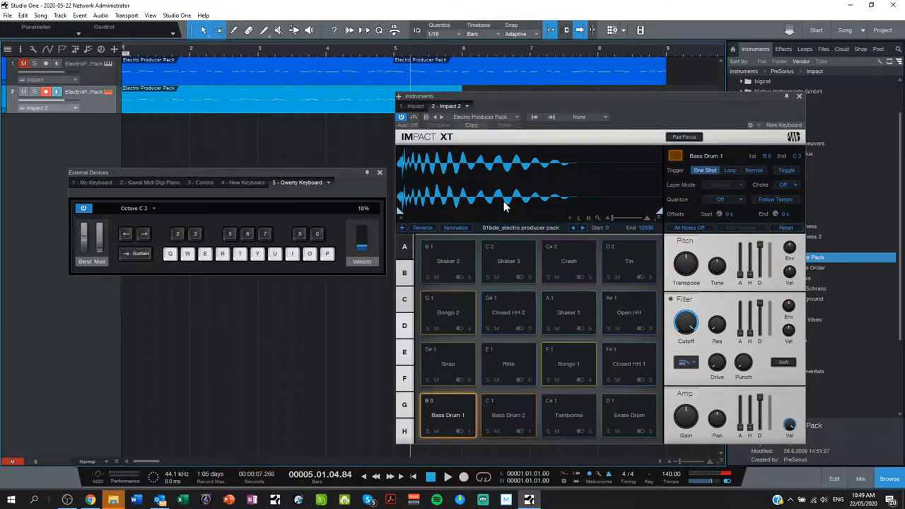
pyautogui.moveTo(381, 175)
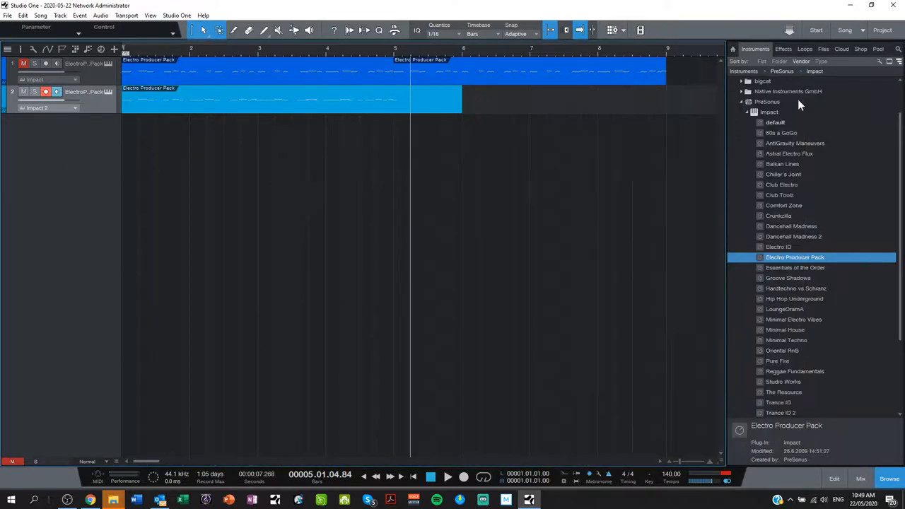
# Collapse the Impact preset folder in the Browser's Instruments tab
pyautogui.click(770, 111)
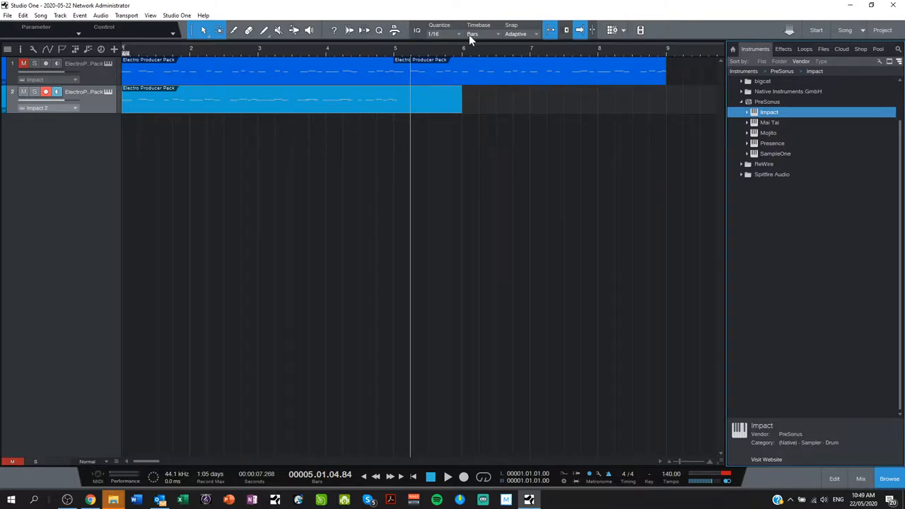
pyautogui.click(427, 107)
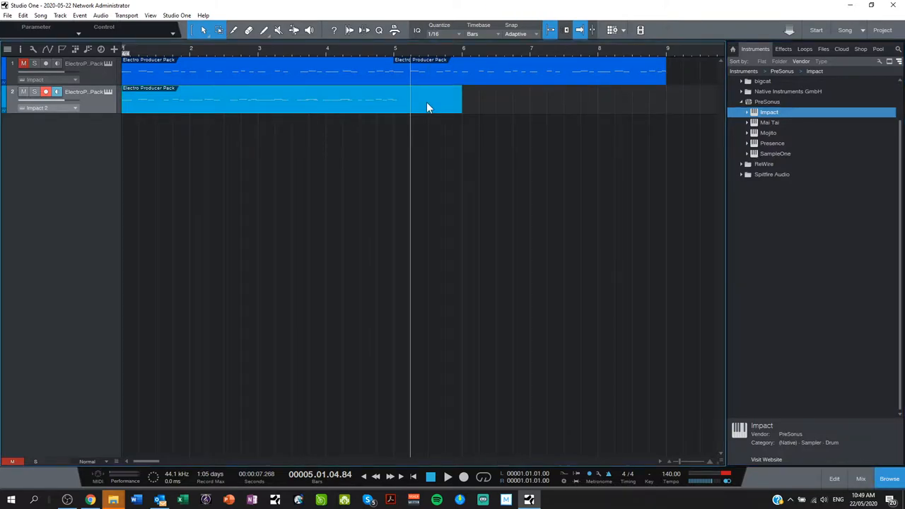